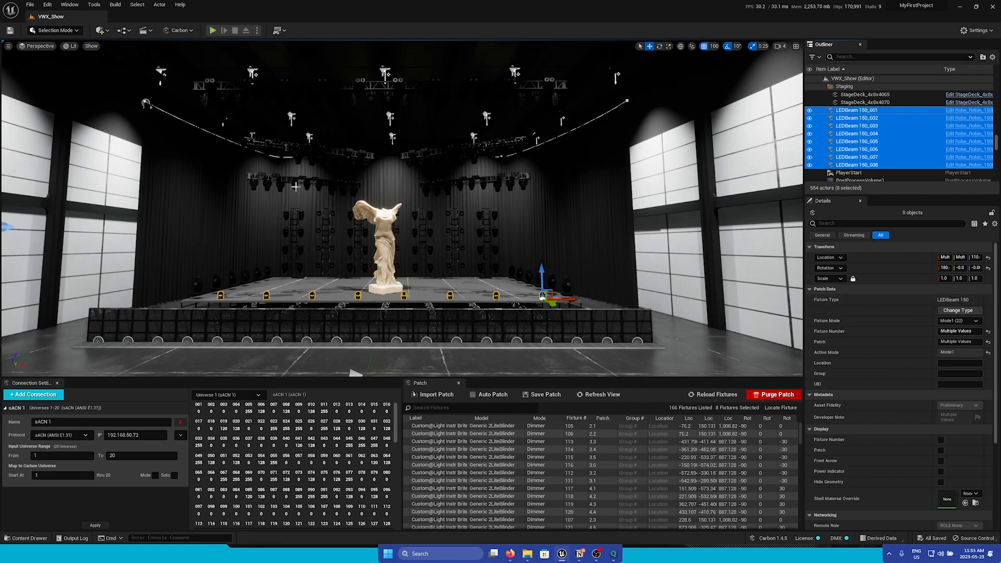
# Select Robe_MegaPointe_1 through 6 in the Outliner to show their shared patch data
pyautogui.click(864, 140)
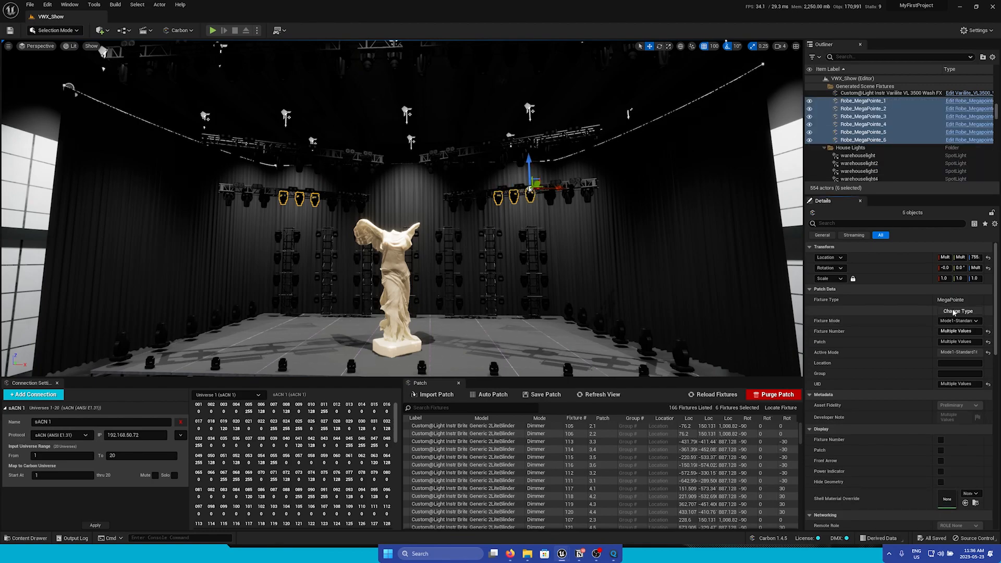
# Start a fixture type change and choose Martin MAC Viper Performance from a 'viper' search
pyautogui.click(958, 311)
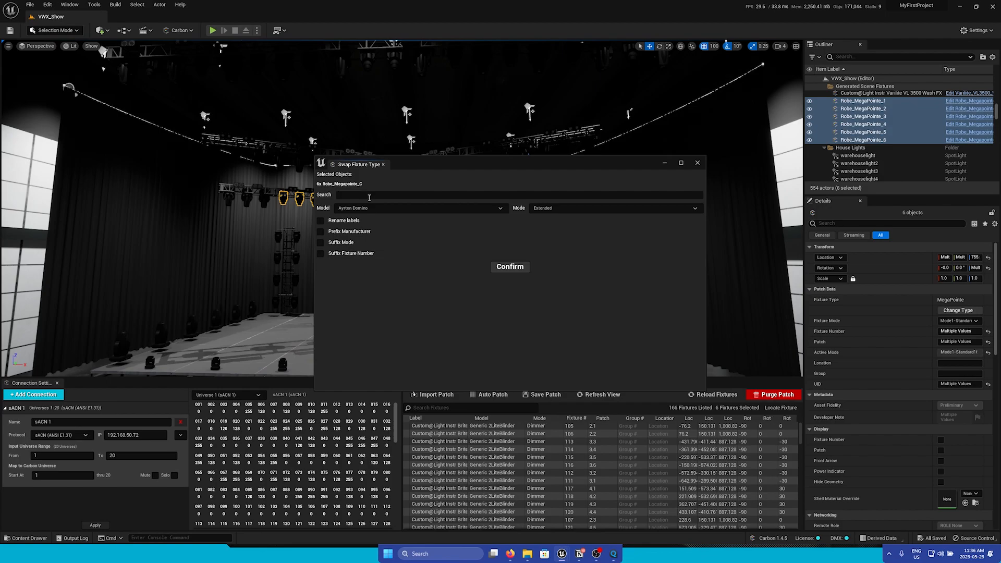
pyautogui.write('viper')
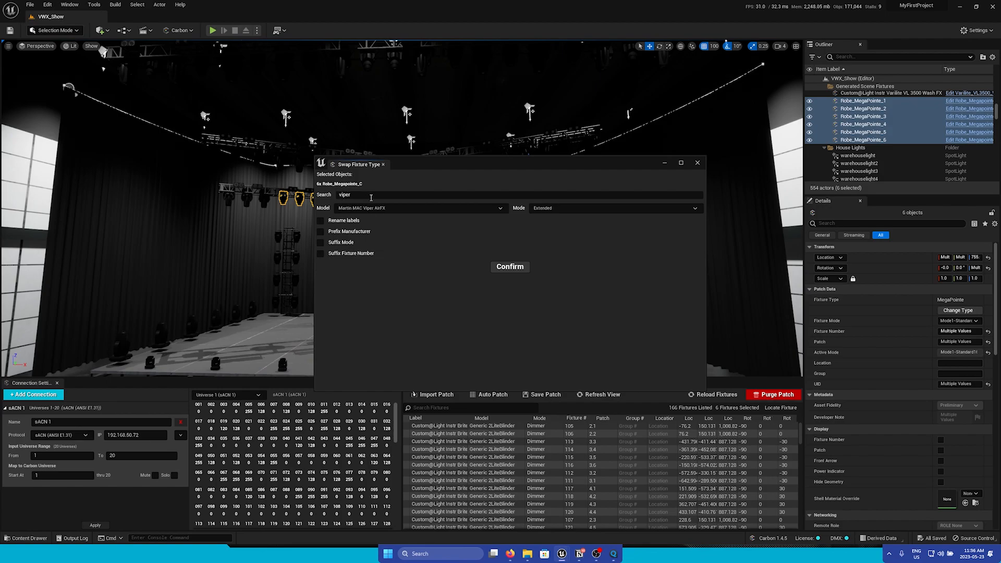
pyautogui.click(418, 208)
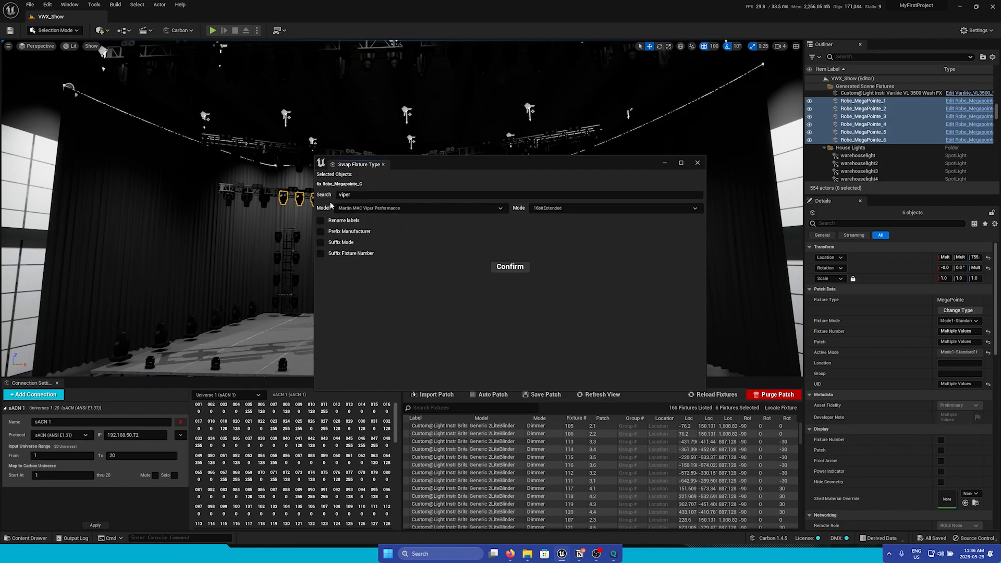
pyautogui.moveTo(552, 224)
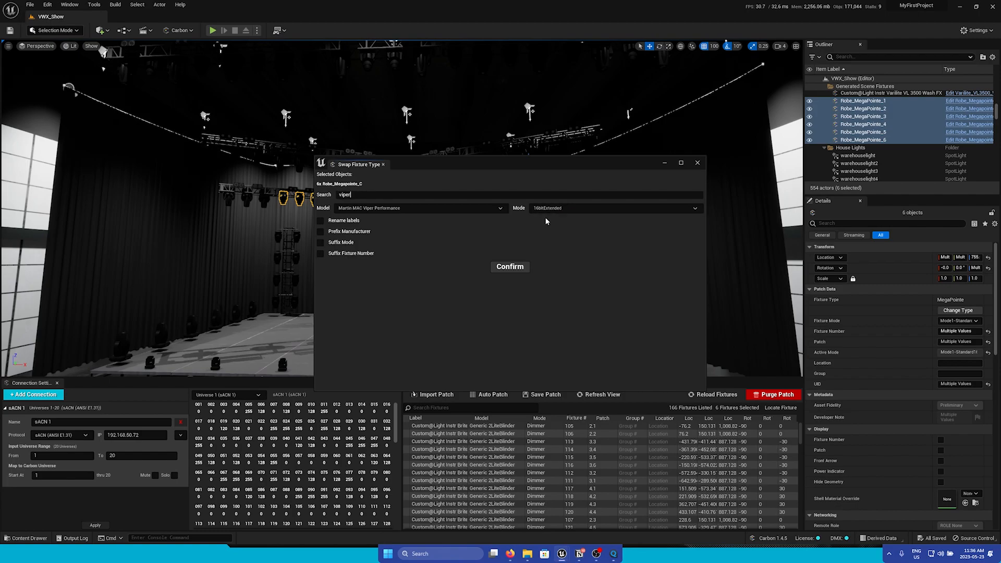
# Set mode 16bitExtended, rename labels with manufacturer prefix, and confirm the swap
pyautogui.click(321, 220)
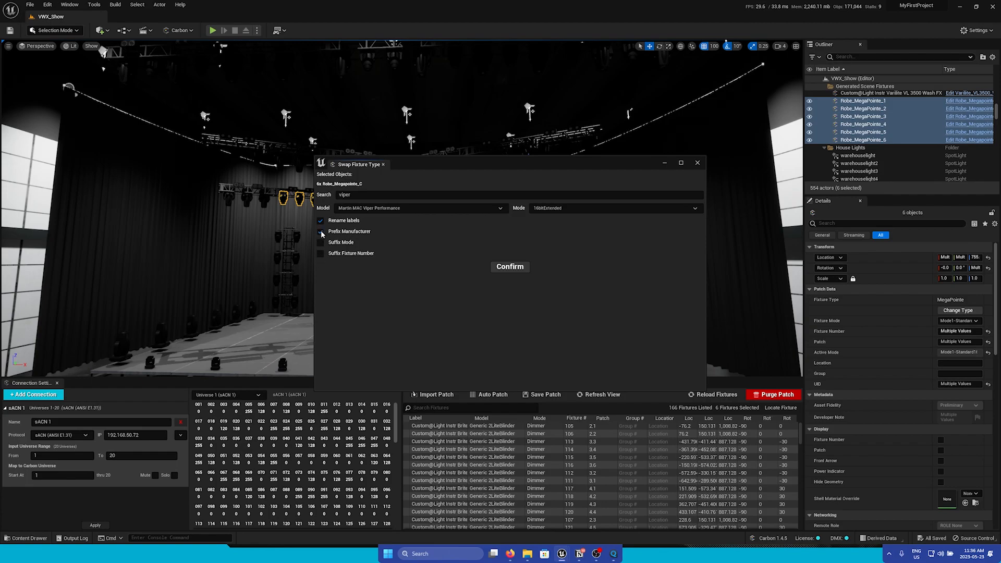
pyautogui.click(322, 231)
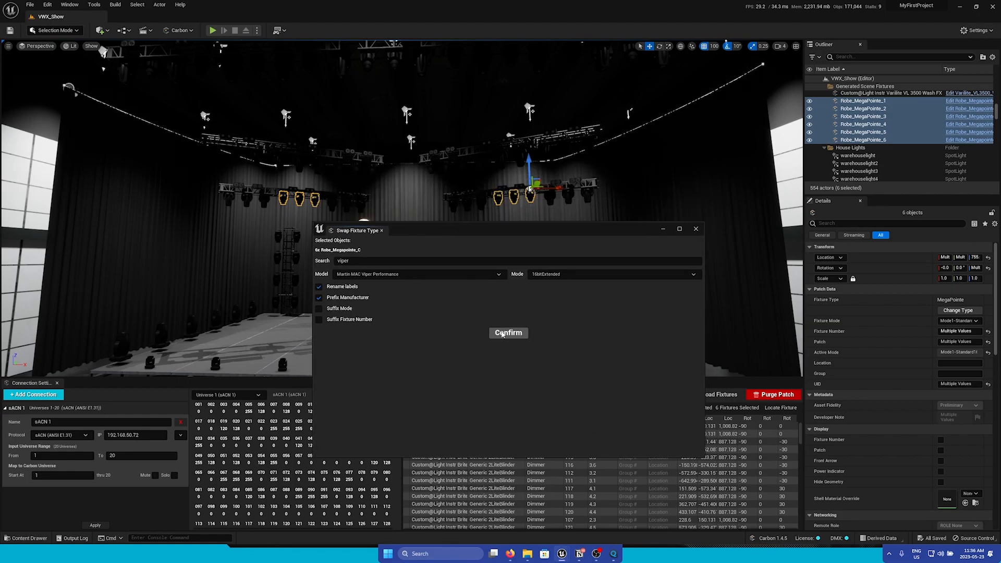
pyautogui.click(508, 333)
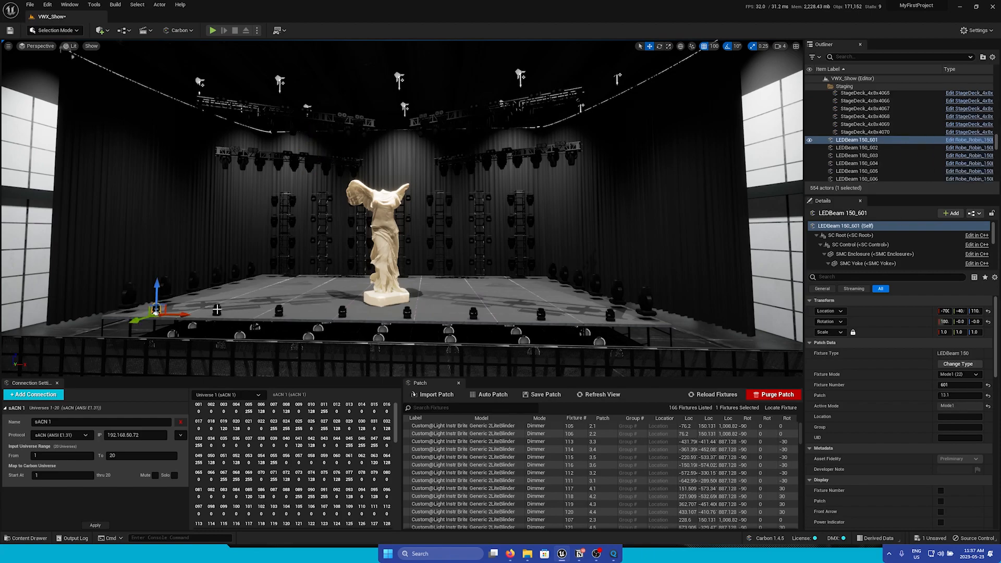
# Select LEDBeam 150_601 and 150_602 together to show their common patch data
pyautogui.click(855, 147)
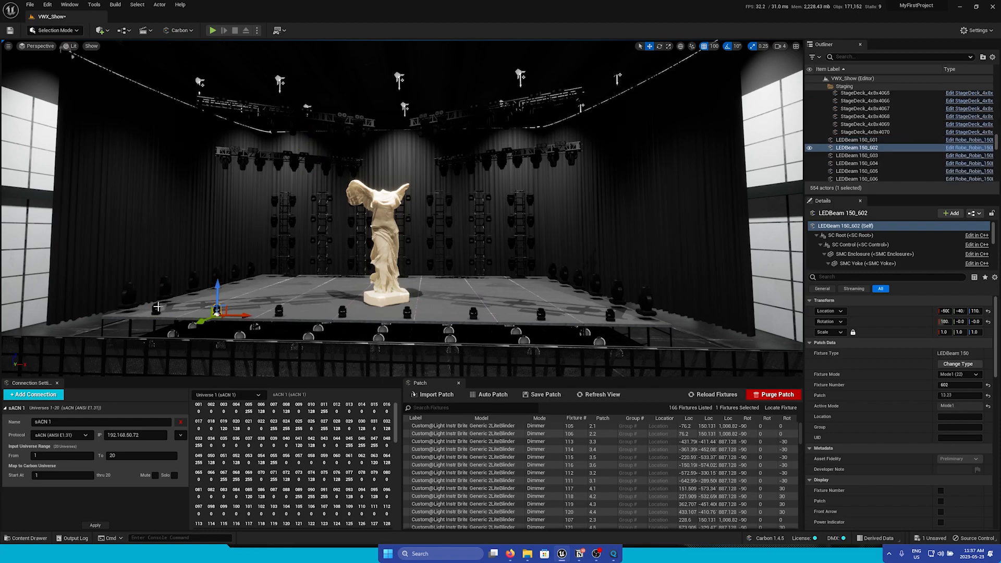
pyautogui.click(855, 139)
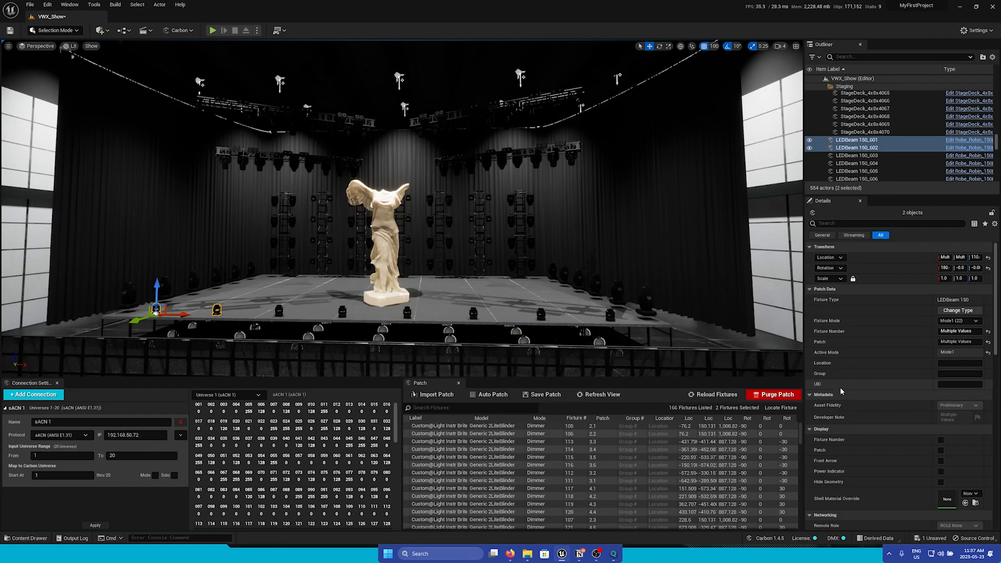
# Extend the selection to all eight LEDBeam 150s and enable their Front Arrow display
pyautogui.scroll(-3)
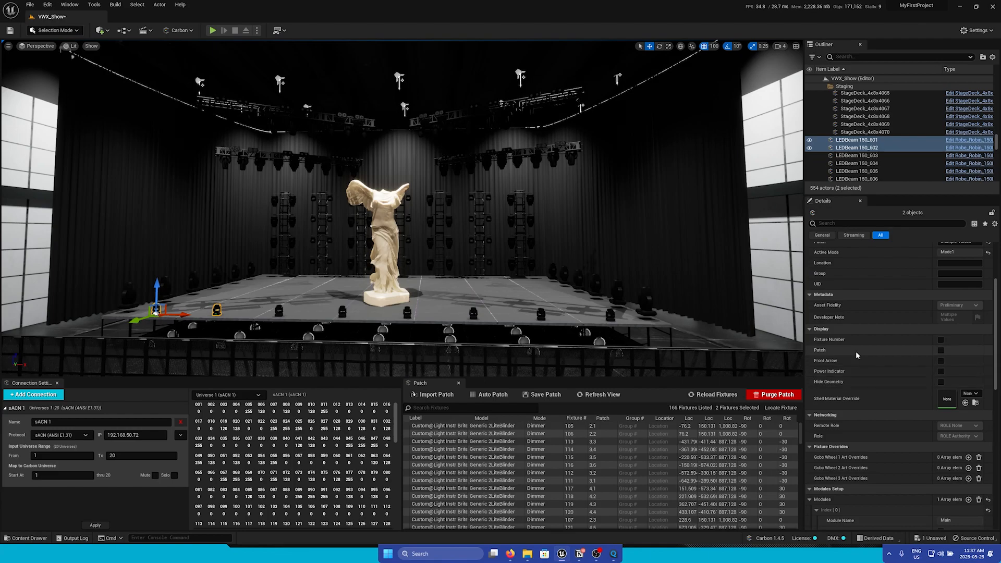
pyautogui.moveTo(858, 354)
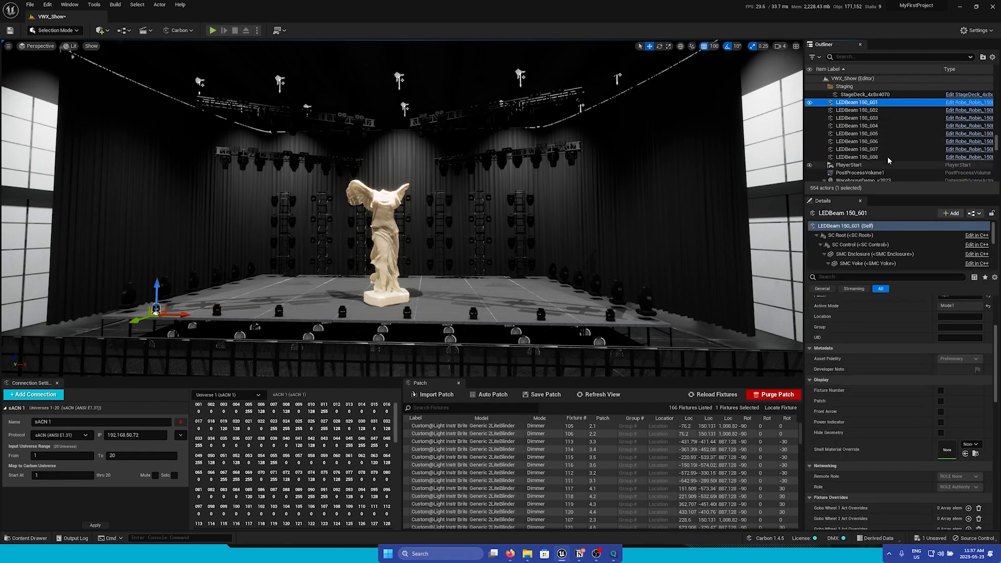
pyautogui.click(856, 157)
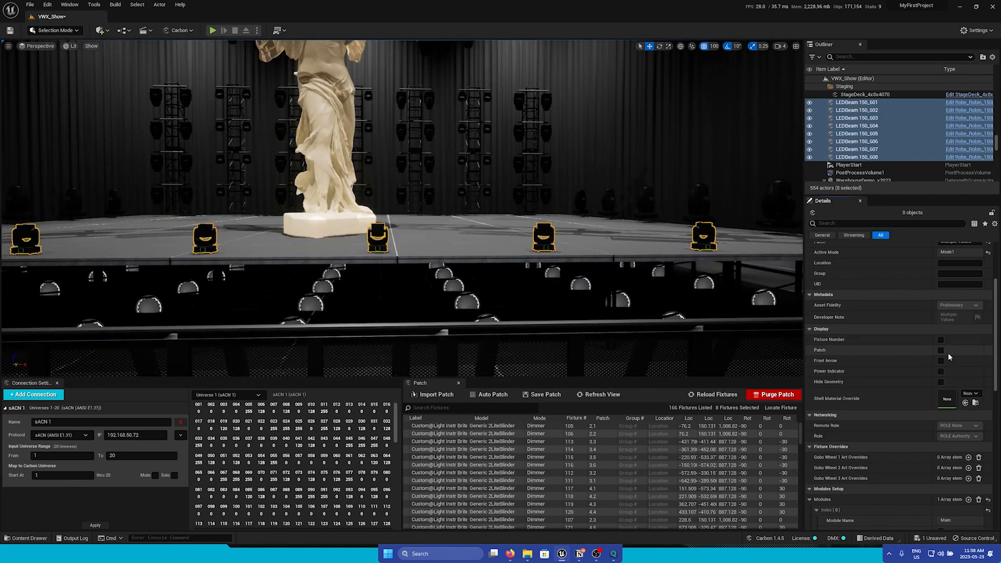
pyautogui.click(941, 361)
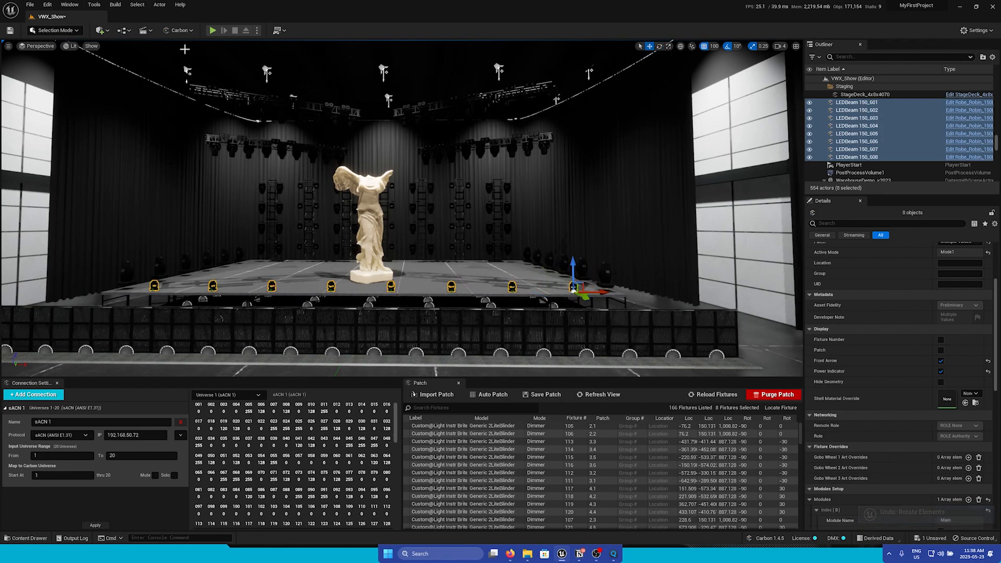
# Set up the Carbon Transform tool with rotate amount 90 about the Z axis
pyautogui.click(178, 31)
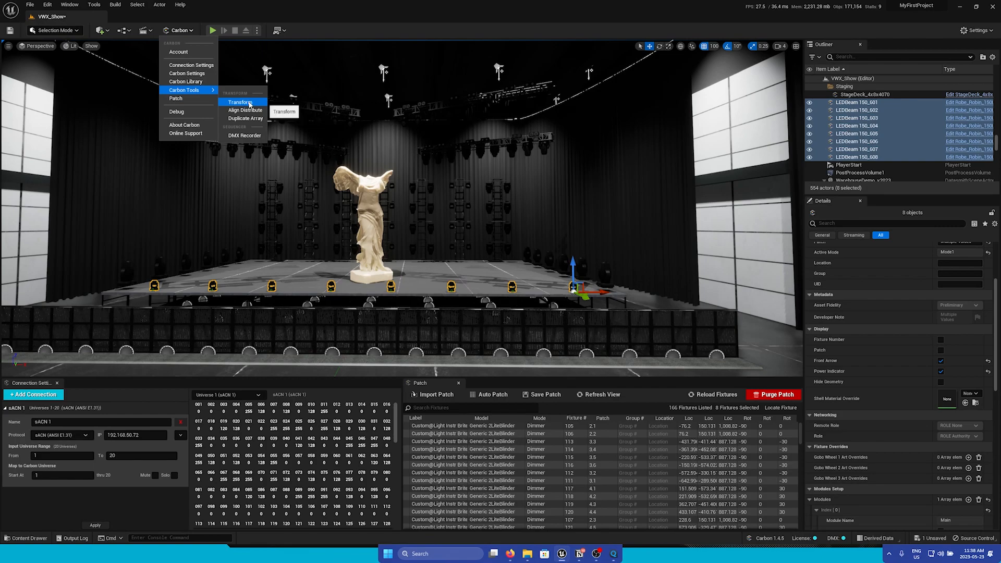
pyautogui.click(241, 103)
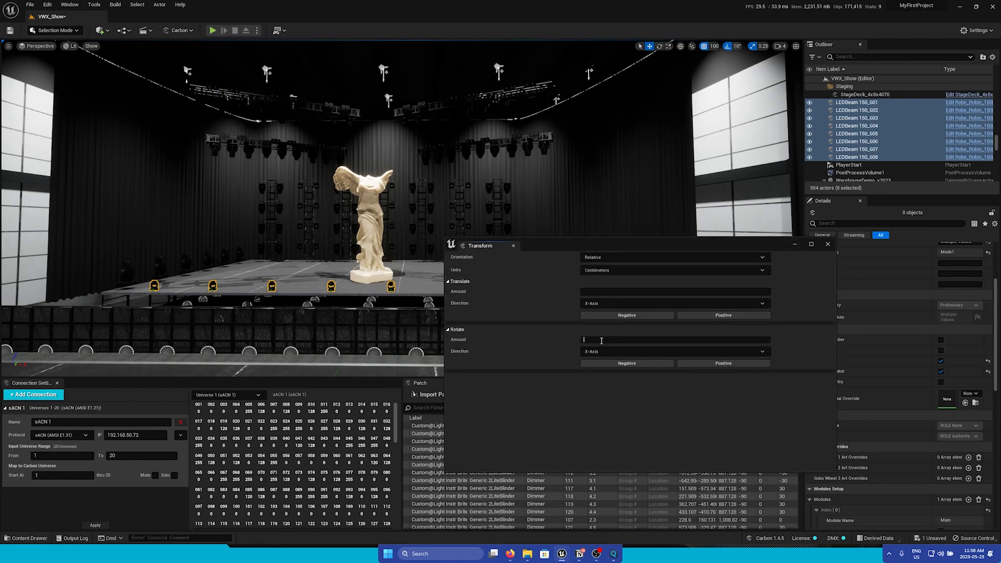
pyautogui.write('90')
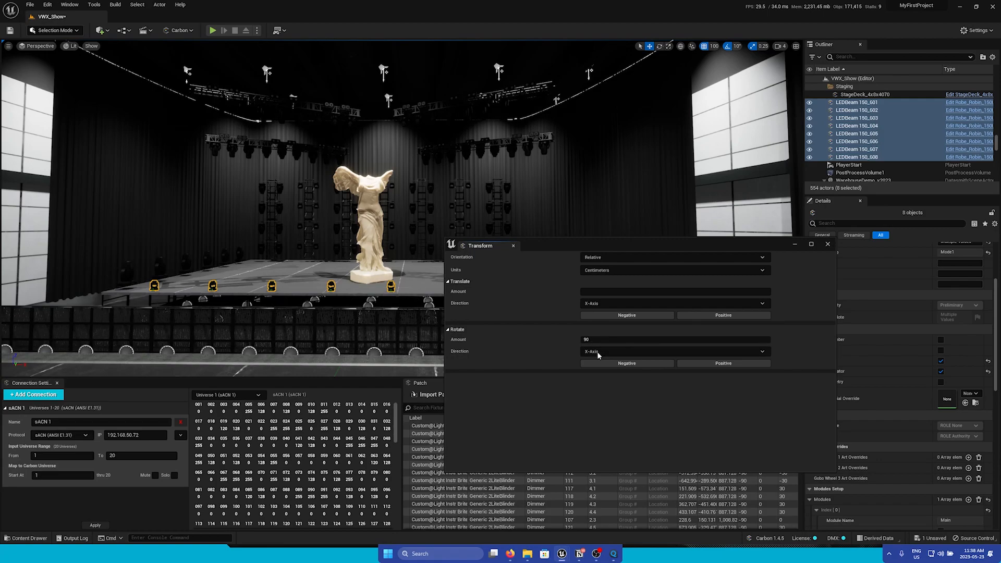
pyautogui.click(674, 352)
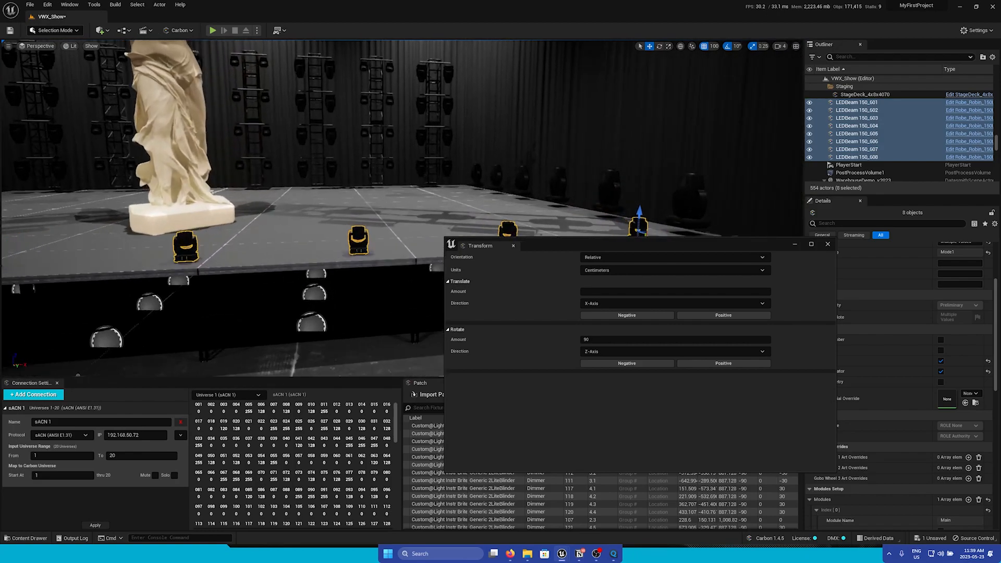
pyautogui.click(626, 363)
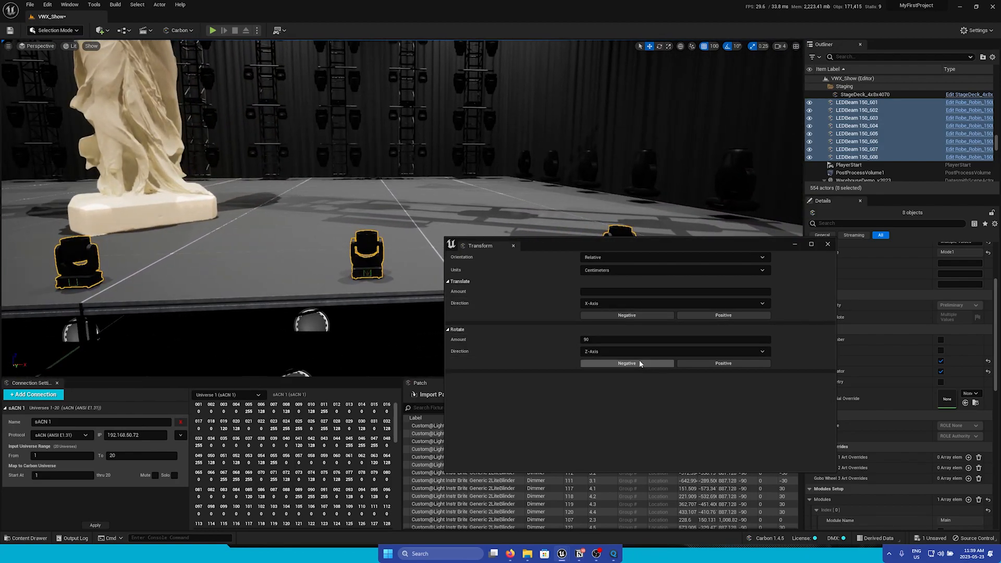
# Rotate the LEDBeams negative 90° twice, then change the rotate amount to 45
pyautogui.click(627, 363)
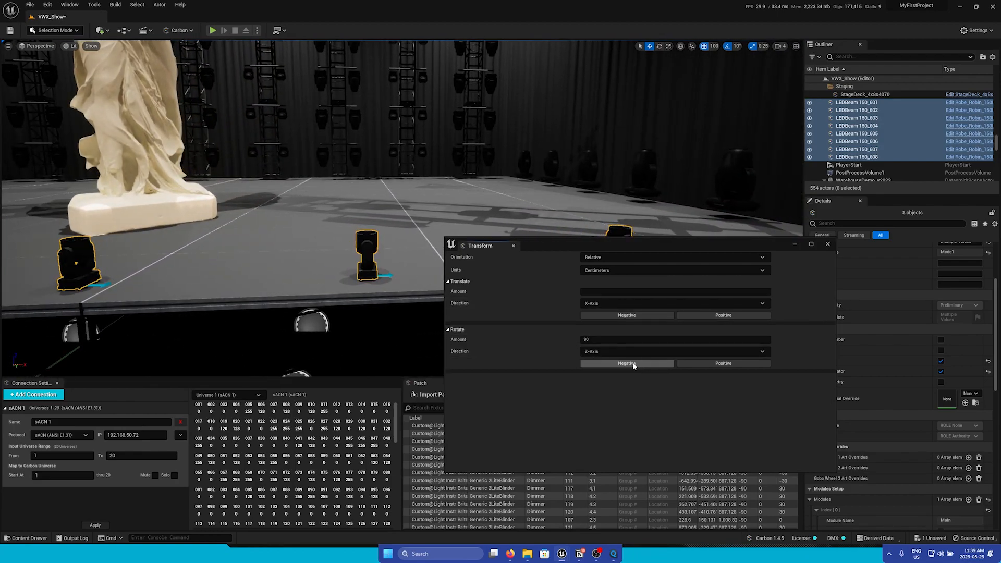
pyautogui.click(627, 363)
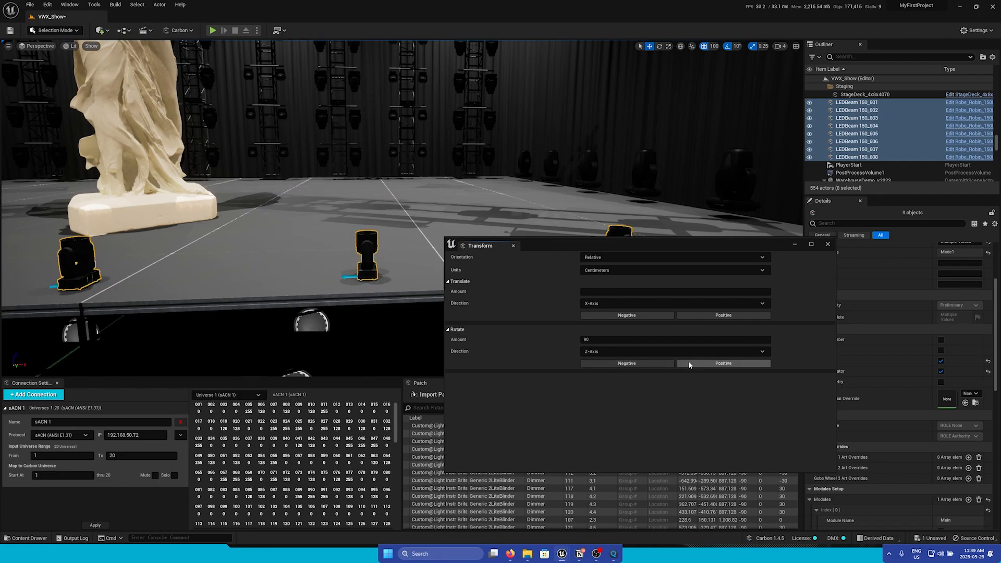
pyautogui.click(722, 363)
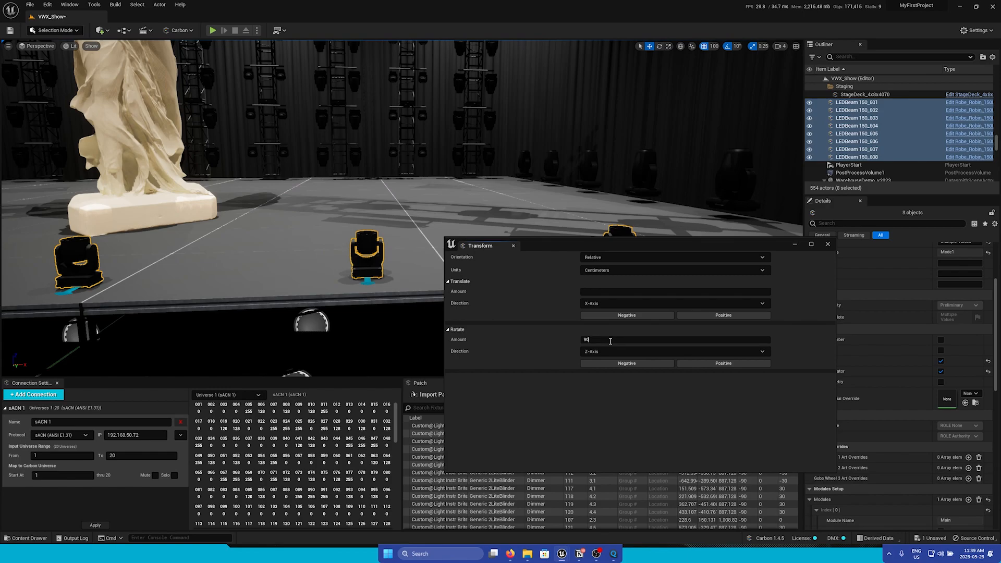
pyautogui.write('45')
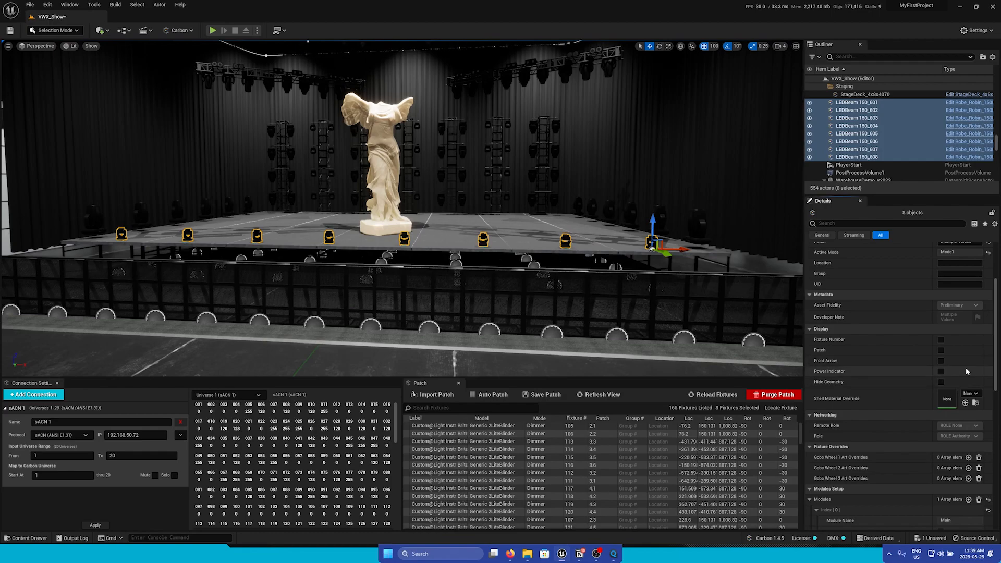
# Assign a metal material as the Shell Material Override of the eight LEDBeams
pyautogui.click(941, 382)
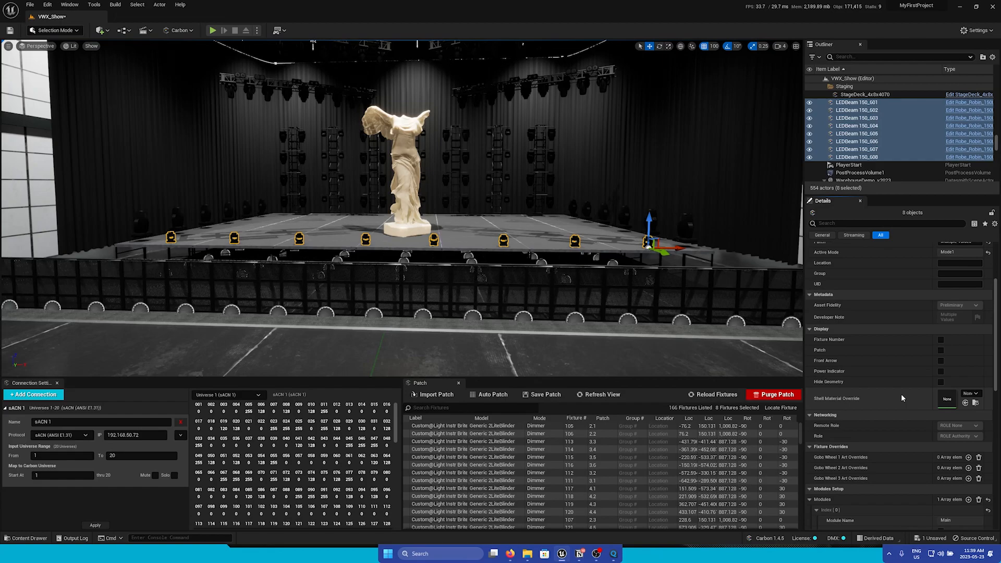
pyautogui.moveTo(894, 397)
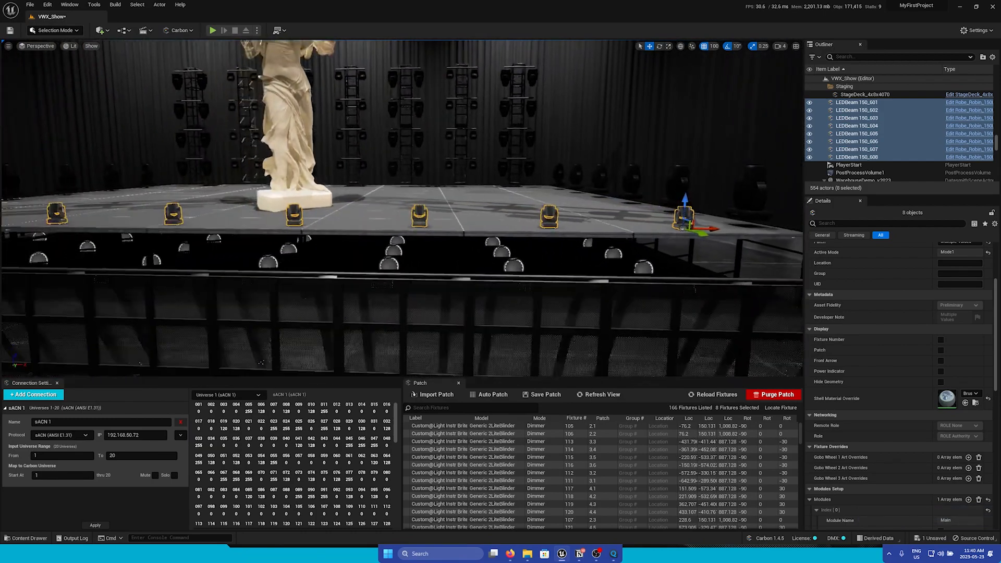
pyautogui.click(947, 399)
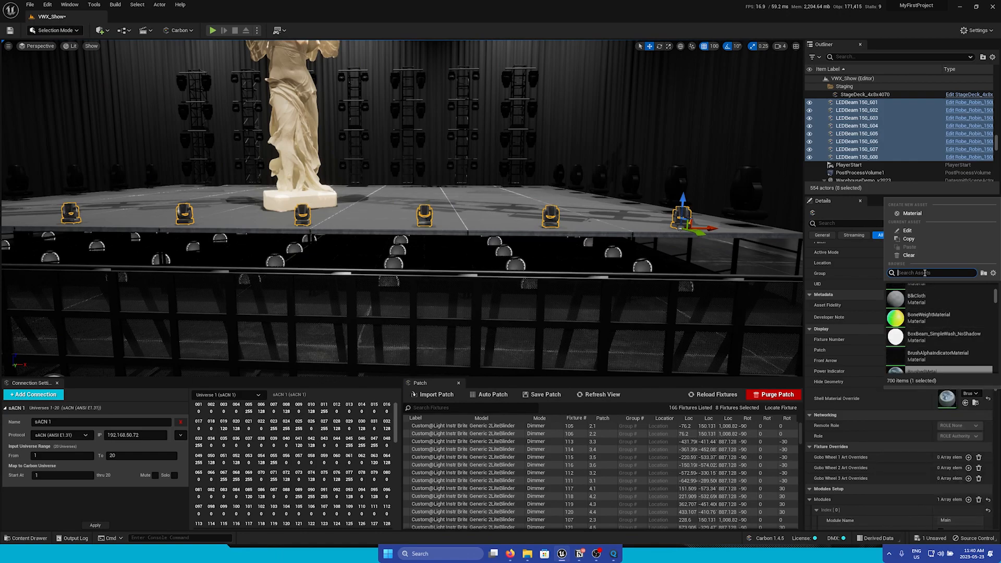
pyautogui.write('metal')
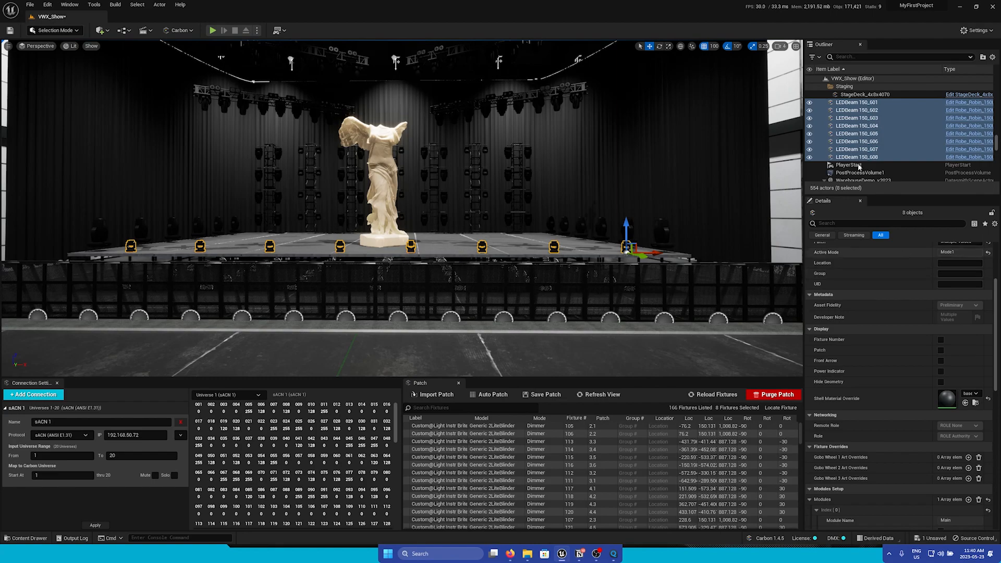
# Browse the Carbon library to ETC Source4 and add a Source4 36 Degree to the stage
pyautogui.click(179, 31)
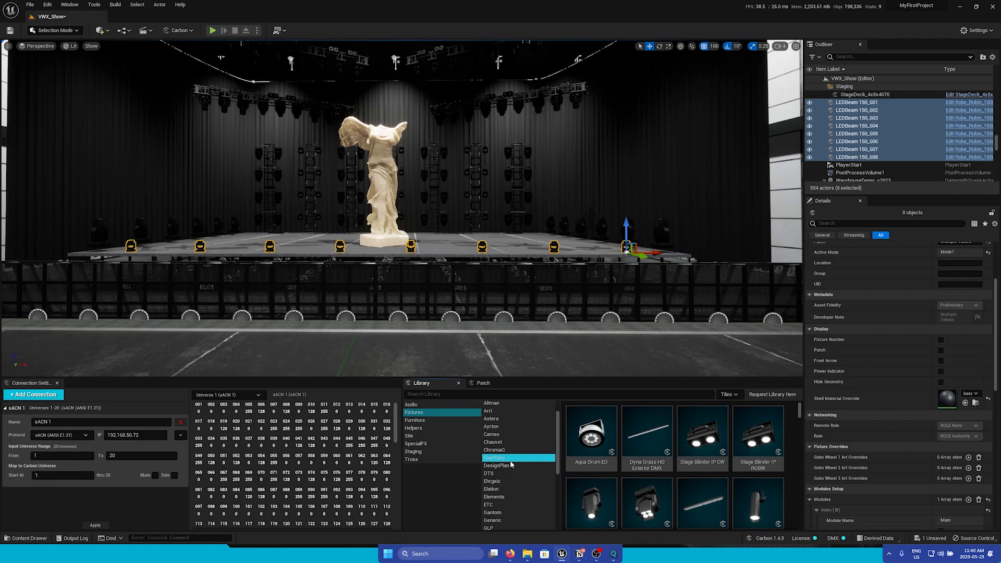
pyautogui.click(488, 493)
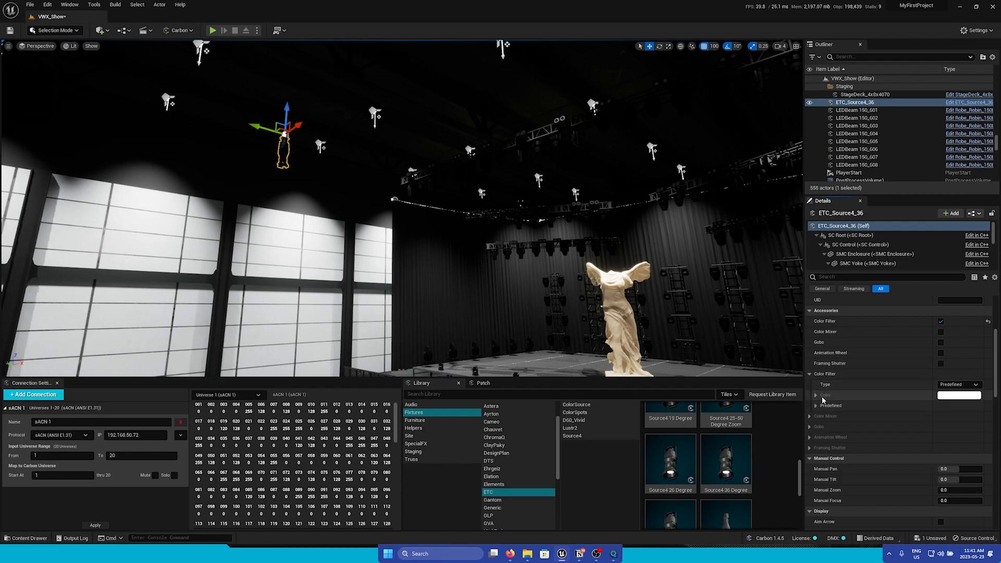
# Give the Source4 a predefined colour filter type with a pink gel from the chosen manufacturer
pyautogui.click(978, 385)
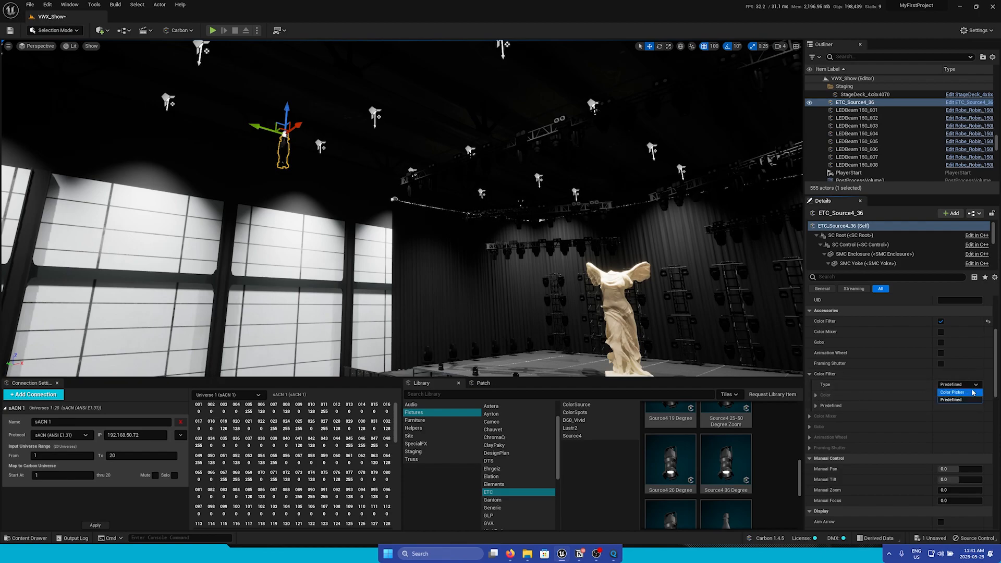
pyautogui.click(954, 393)
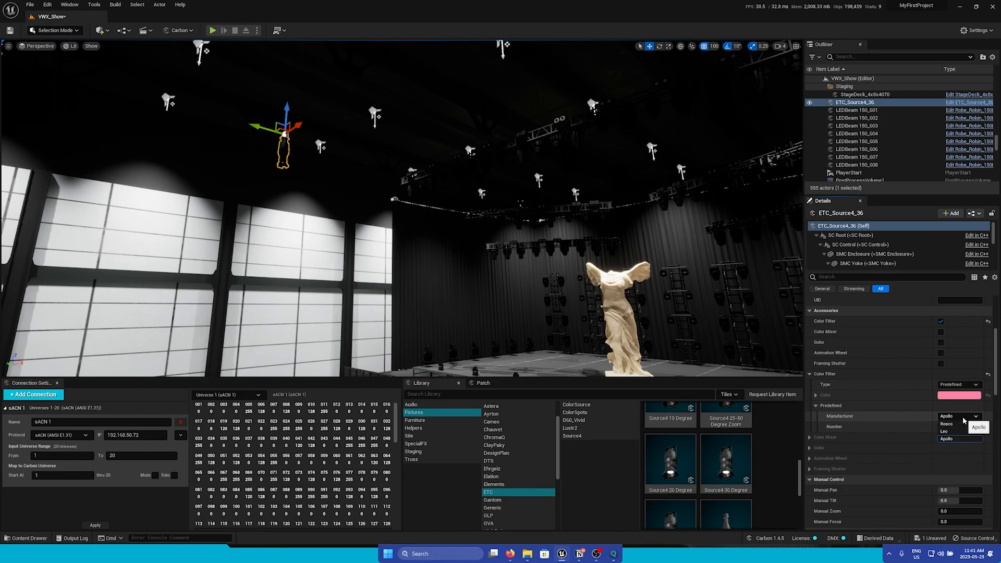
pyautogui.click(951, 423)
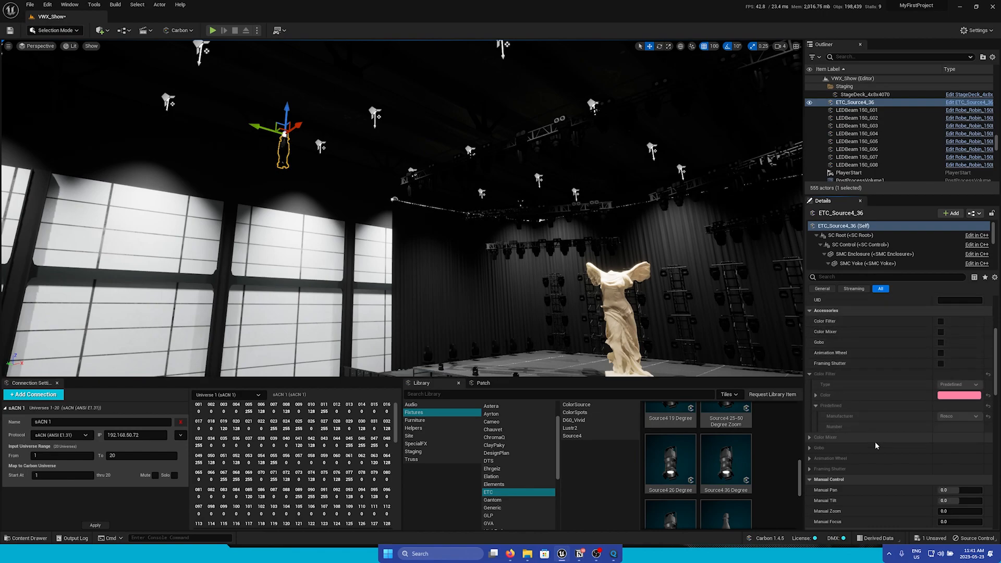
pyautogui.scroll(-3)
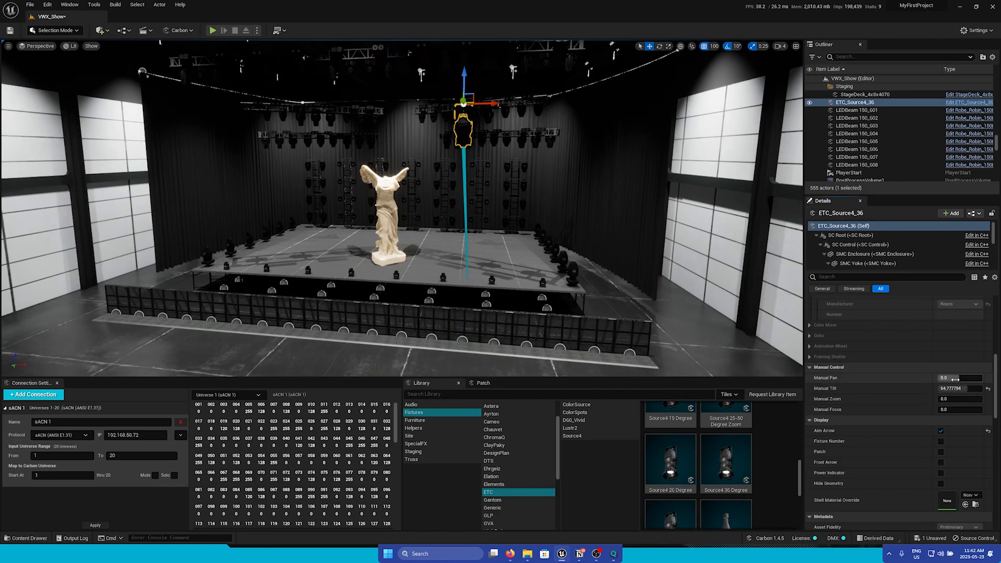
# Aim the Source4 beam onto the statue using manual pan and tilt
pyautogui.moveTo(960, 378); pyautogui.dragTo(939, 378)
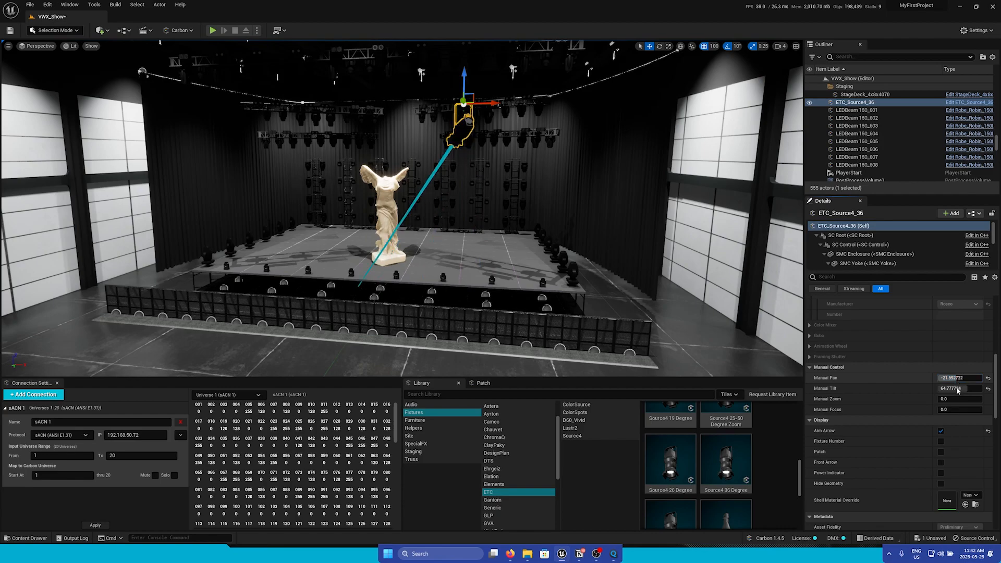
pyautogui.moveTo(957, 388); pyautogui.dragTo(964, 388)
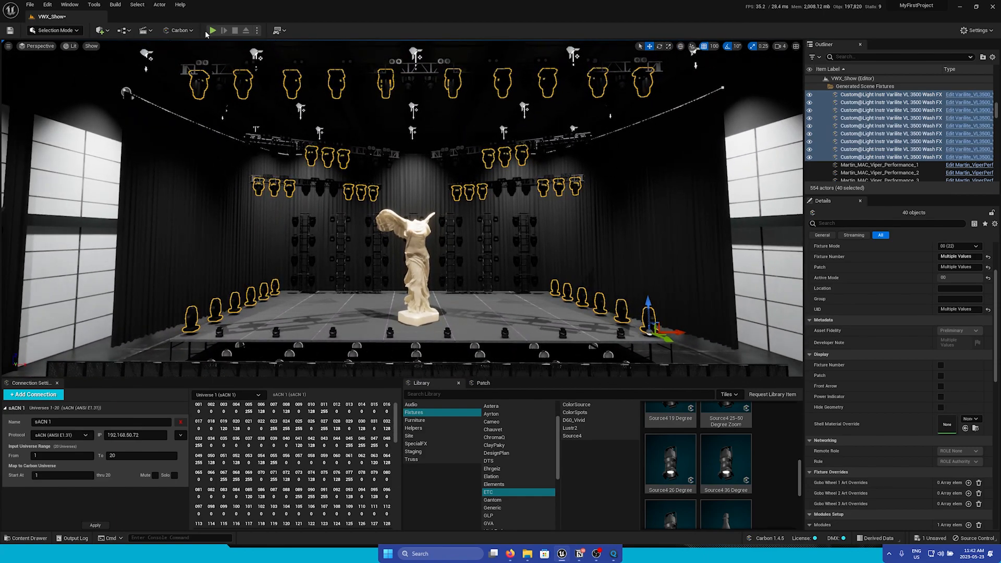
# Select all forty VL3500 Wash fixtures under Generated Scene Fixtures
pyautogui.click(214, 31)
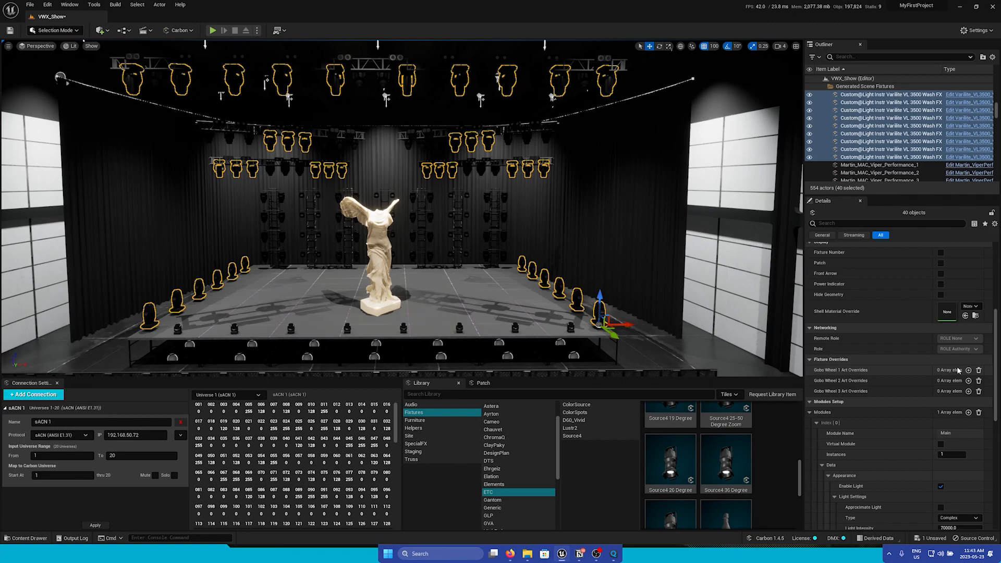
pyautogui.moveTo(969, 370)
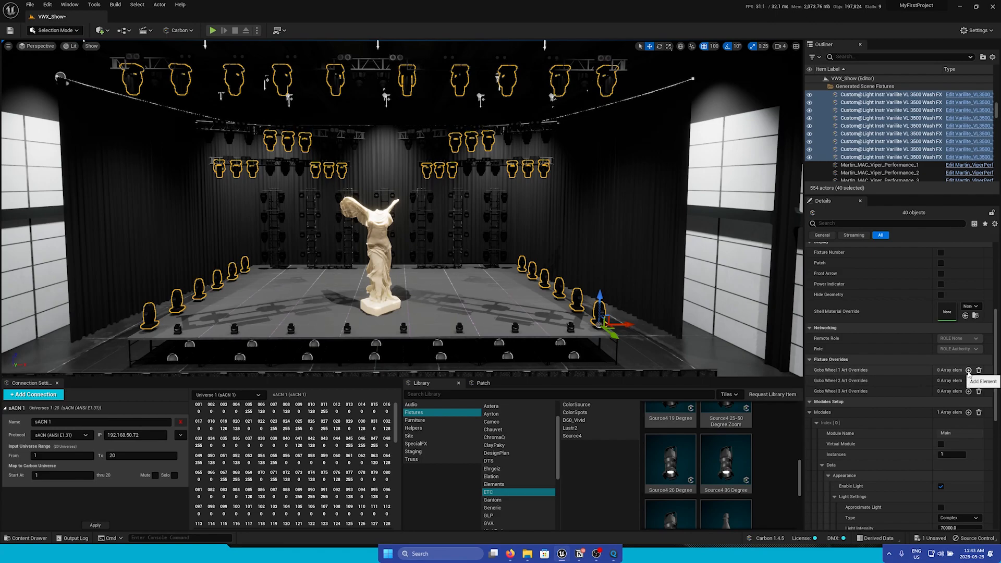
# Add a Gobo Wheel 1 art override slot with the star texture for the VL3500s
pyautogui.click(969, 369)
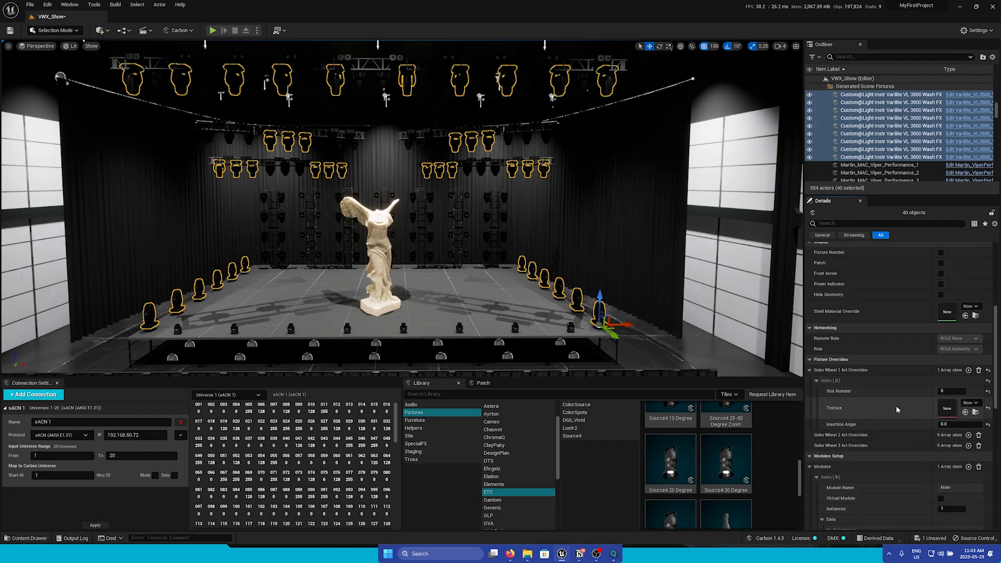
pyautogui.click(951, 391)
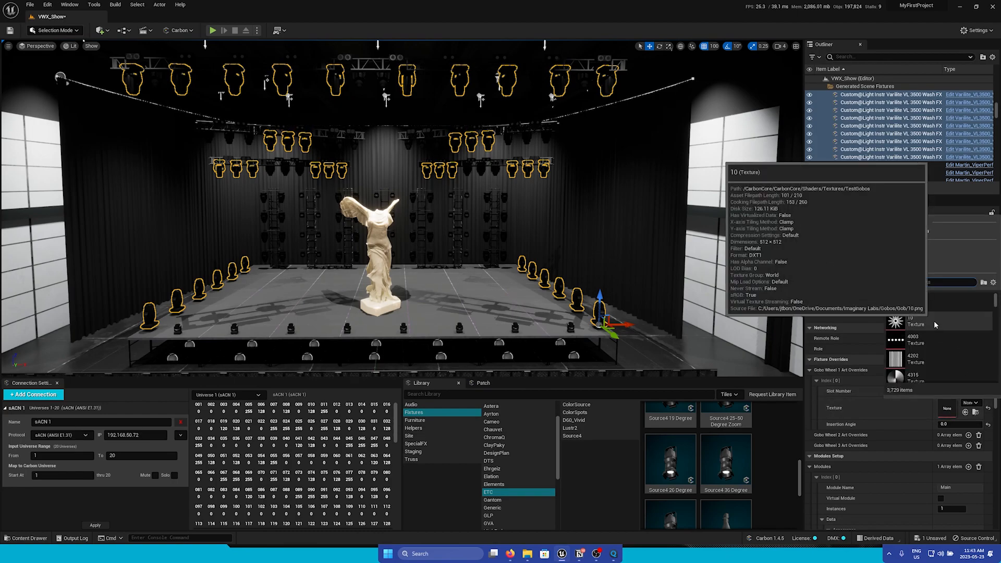
pyautogui.moveTo(897, 341)
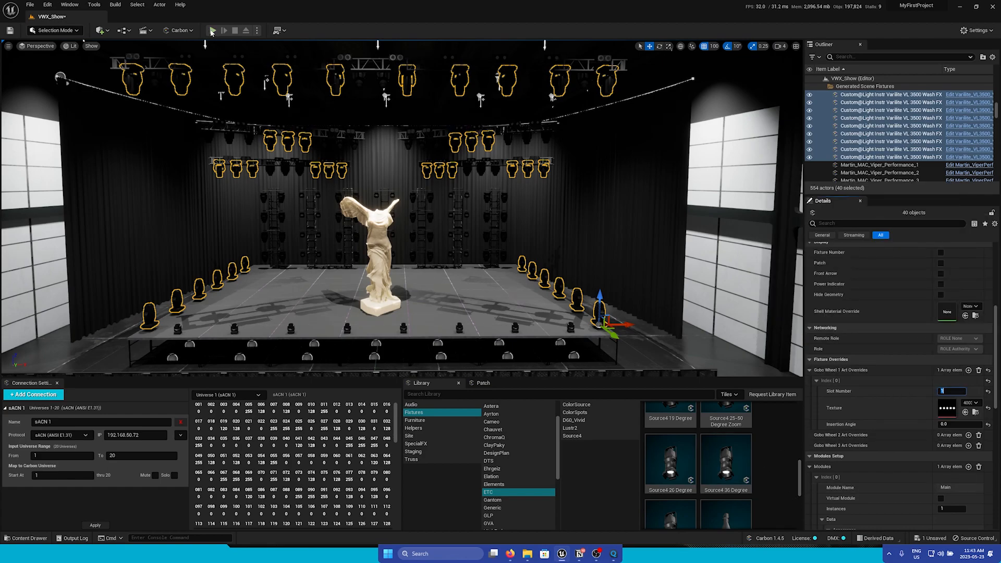
pyautogui.click(214, 31)
pyautogui.write('45')
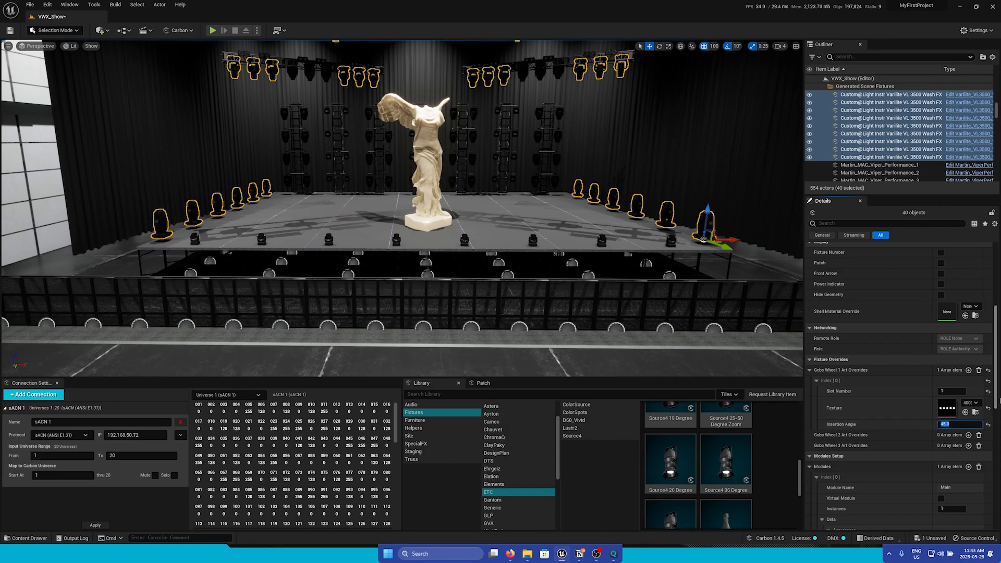
pyautogui.moveTo(980, 370)
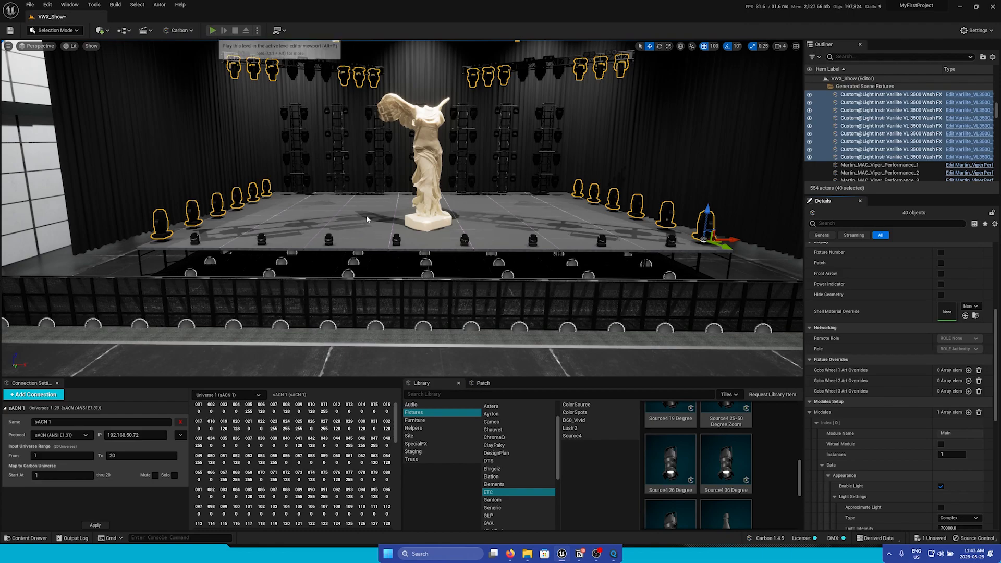
# Play the level to preview the star gobo patterns projected on the stage floor
pyautogui.click(213, 30)
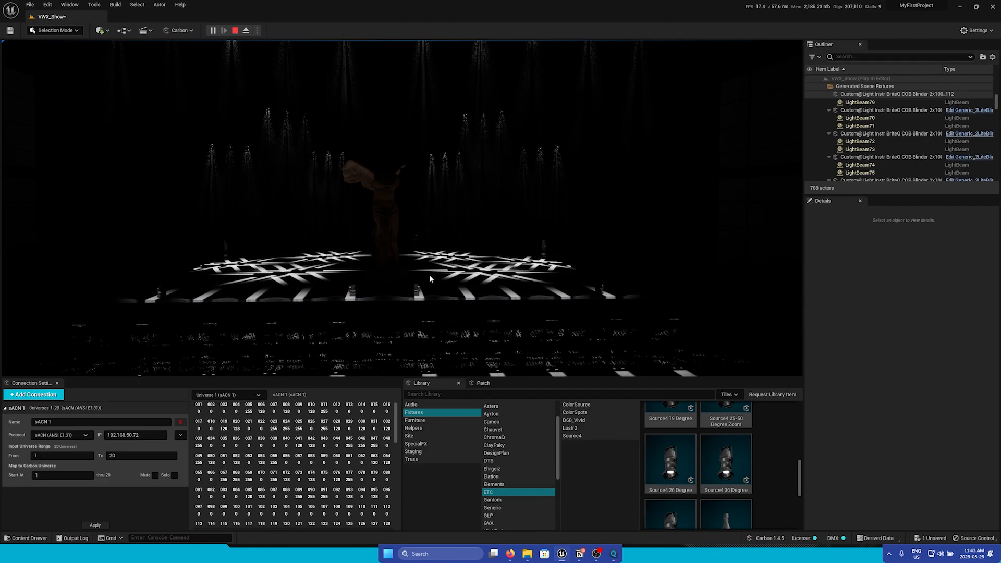
pyautogui.click(236, 31)
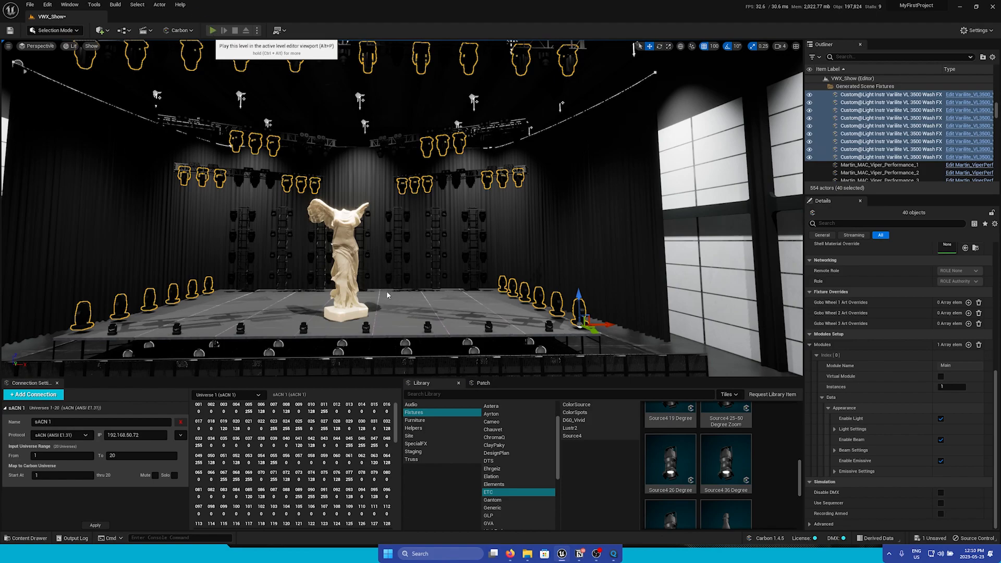
# Stop play and expand the main module's light settings for the forty VL3500 wash fixtures
pyautogui.click(212, 31)
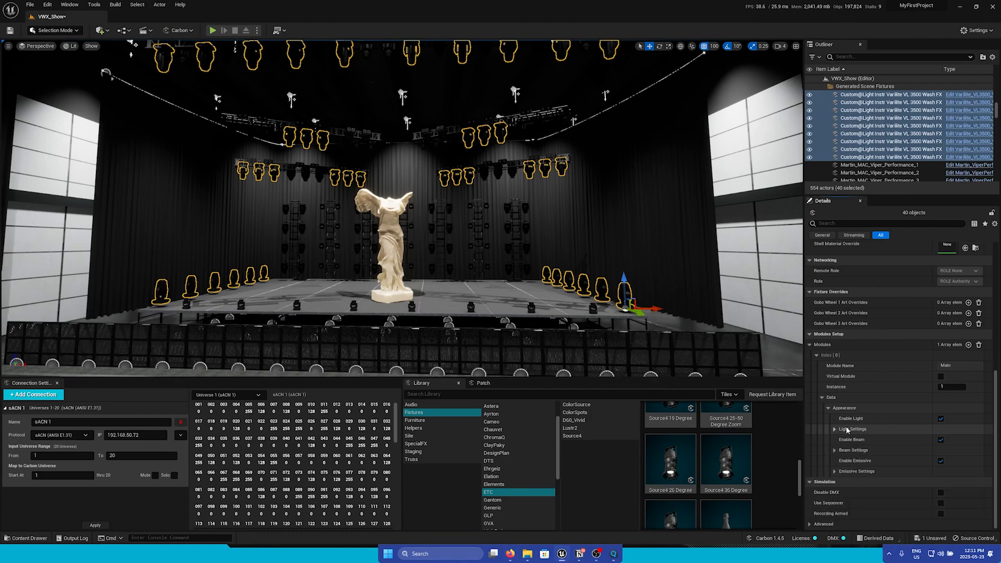
pyautogui.click(836, 428)
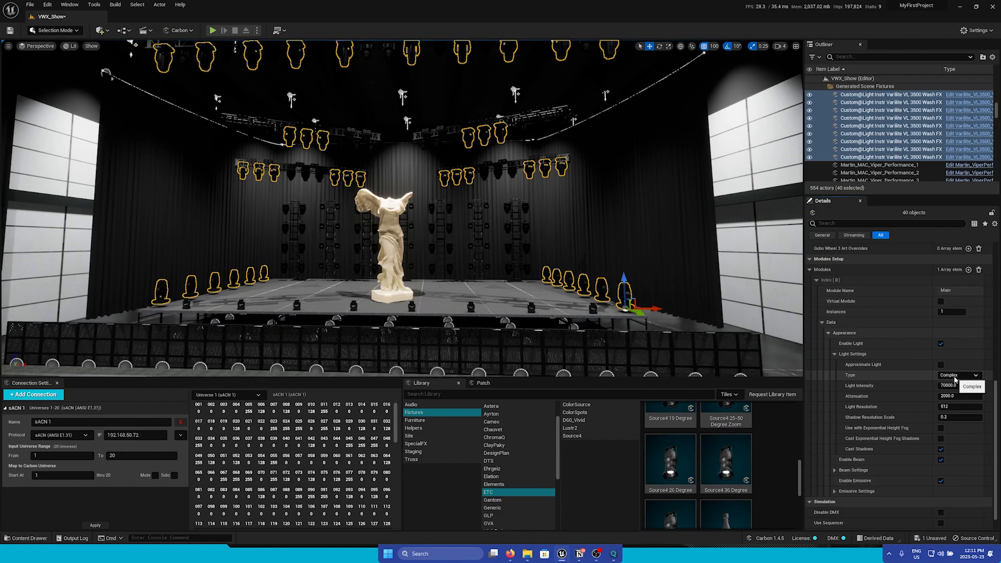
pyautogui.click(958, 374)
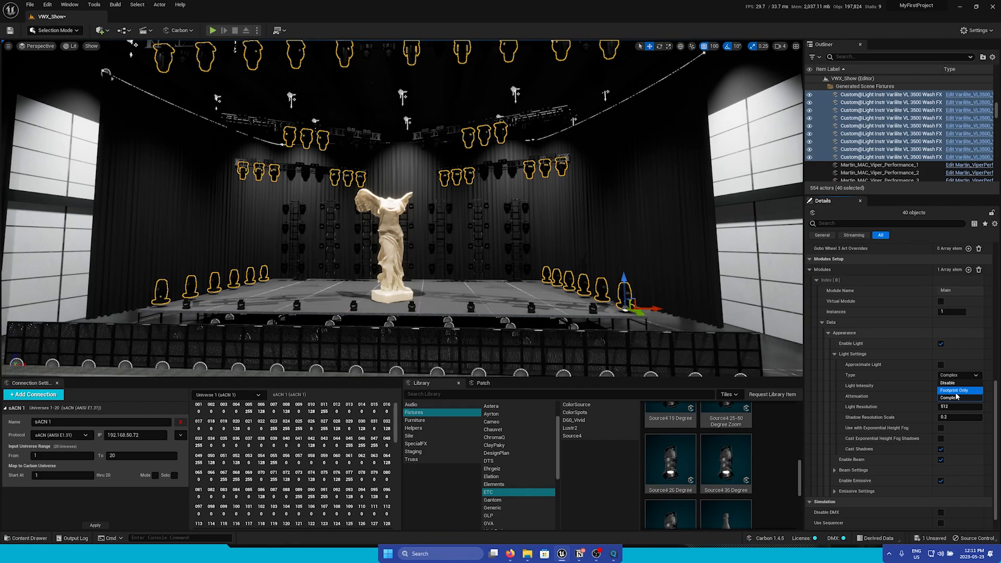
pyautogui.click(957, 396)
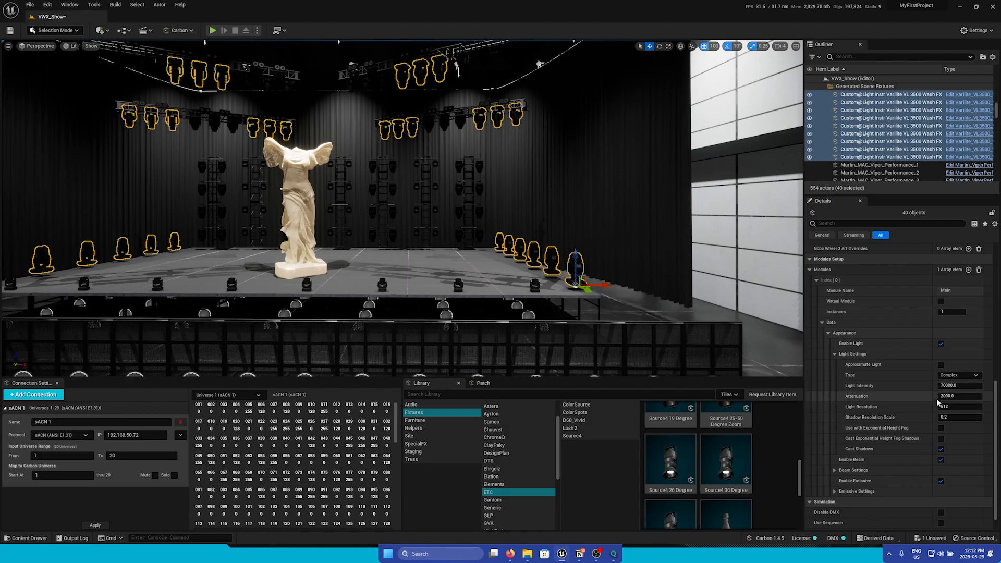
pyautogui.click(958, 406)
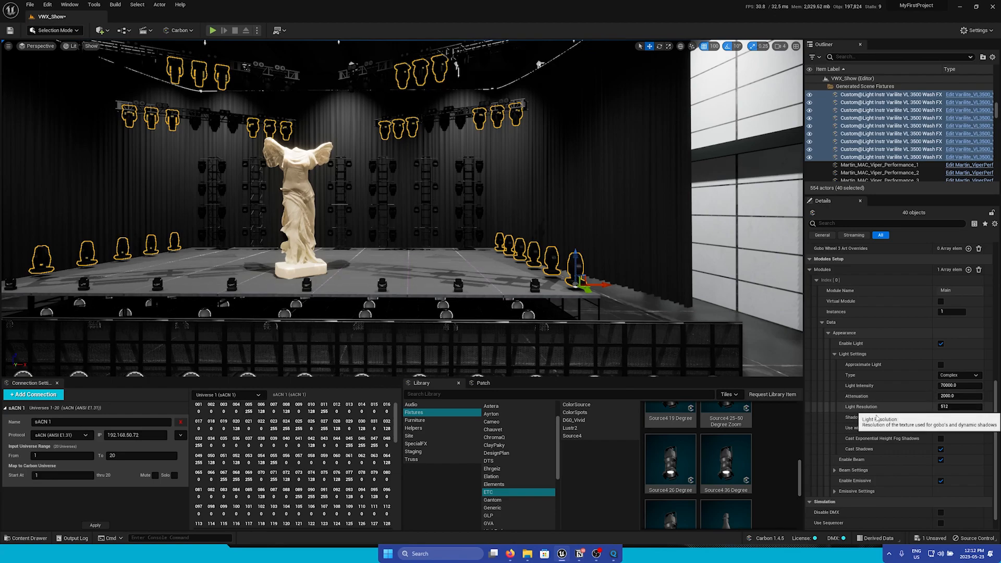
pyautogui.moveTo(896, 418)
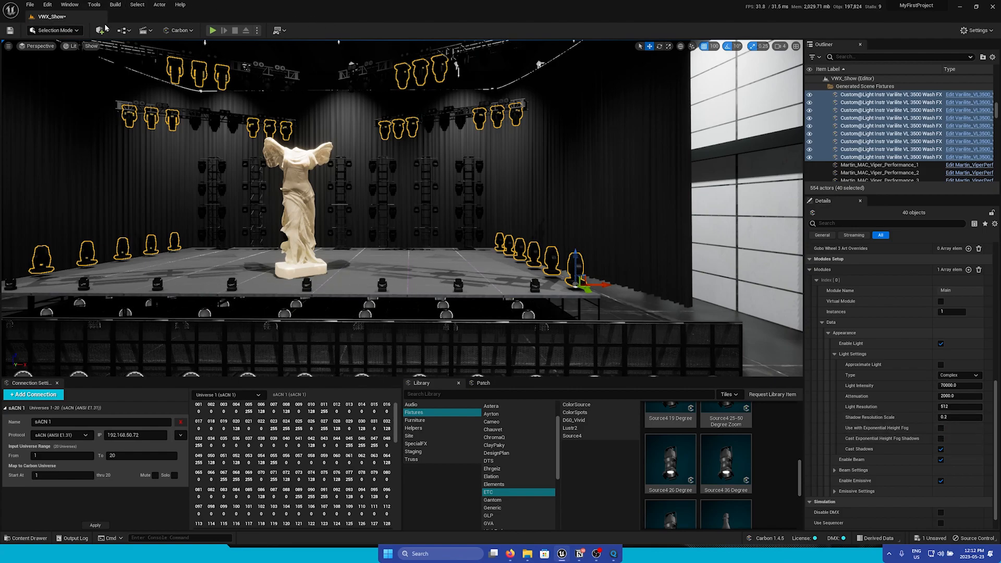
pyautogui.click(100, 30)
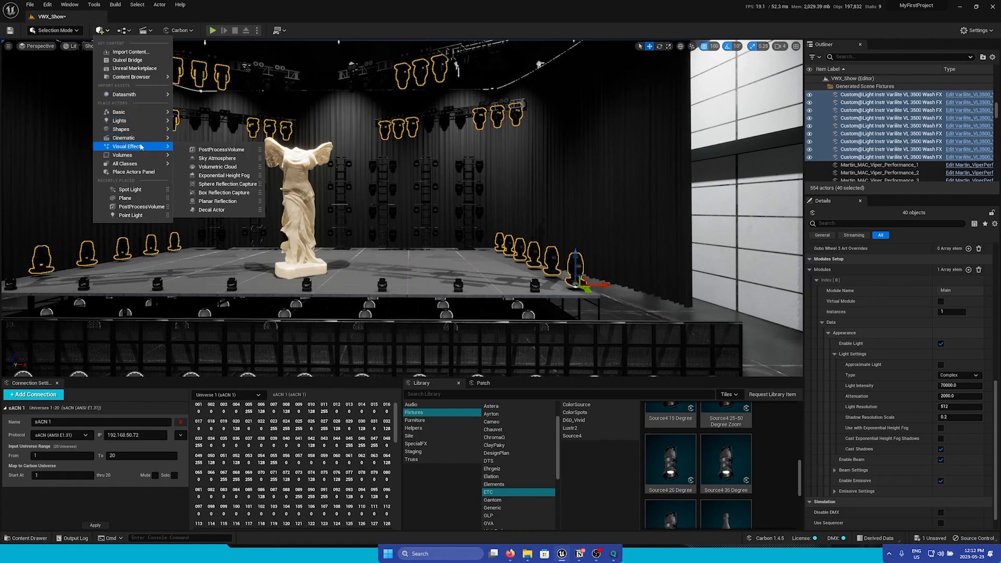
pyautogui.moveTo(223, 176)
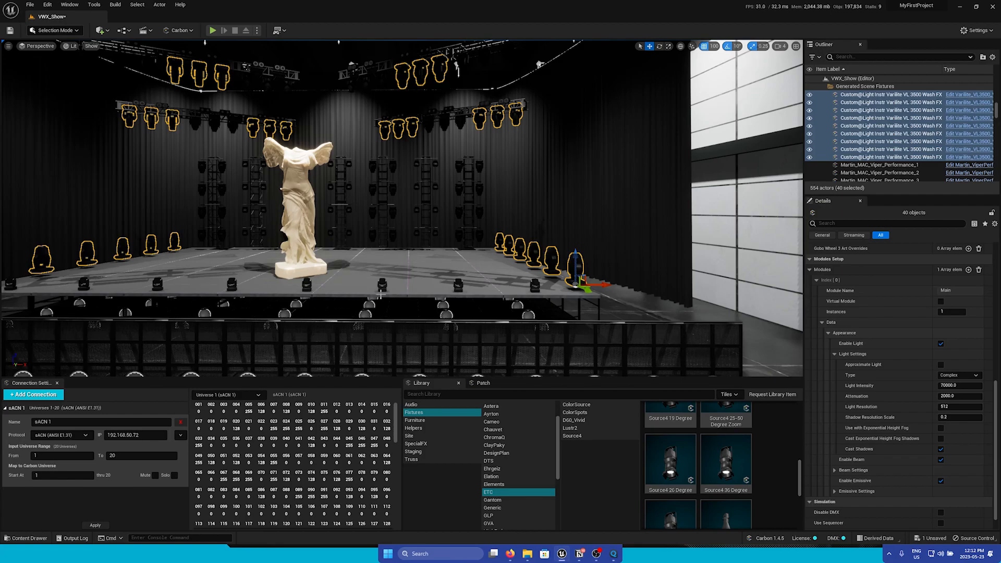
pyautogui.moveTo(502, 234)
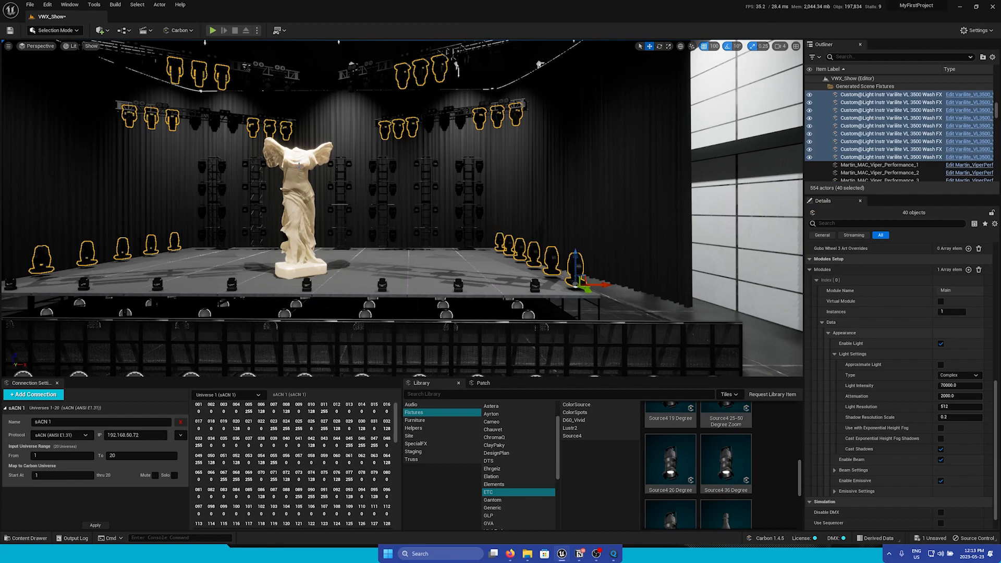
pyautogui.moveTo(445, 194)
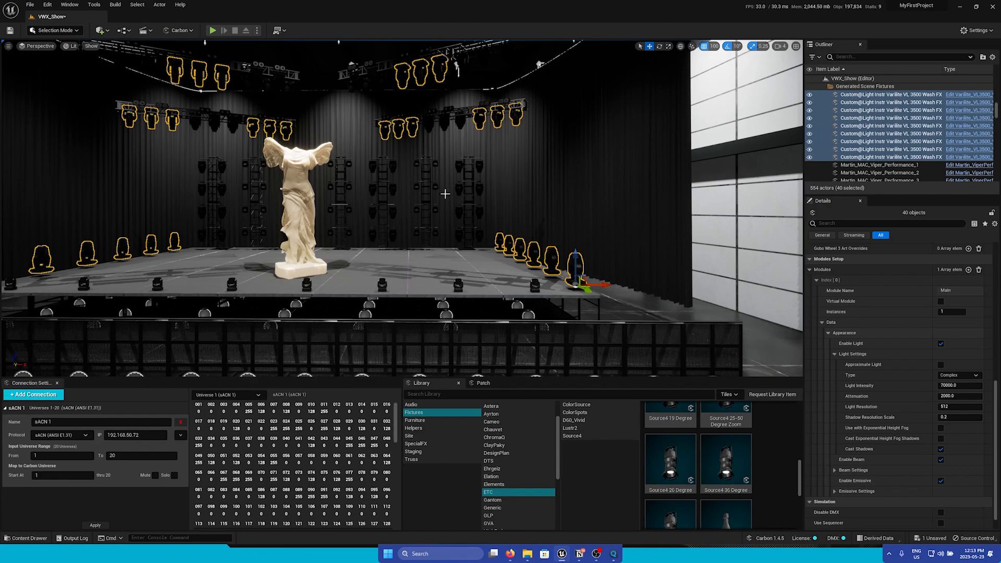
pyautogui.moveTo(439, 202)
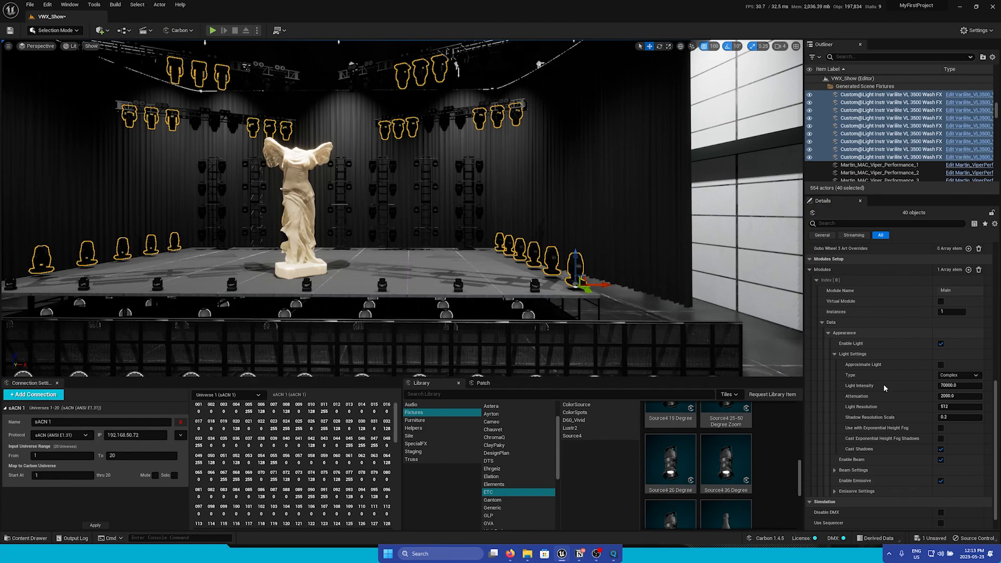
pyautogui.moveTo(941, 460)
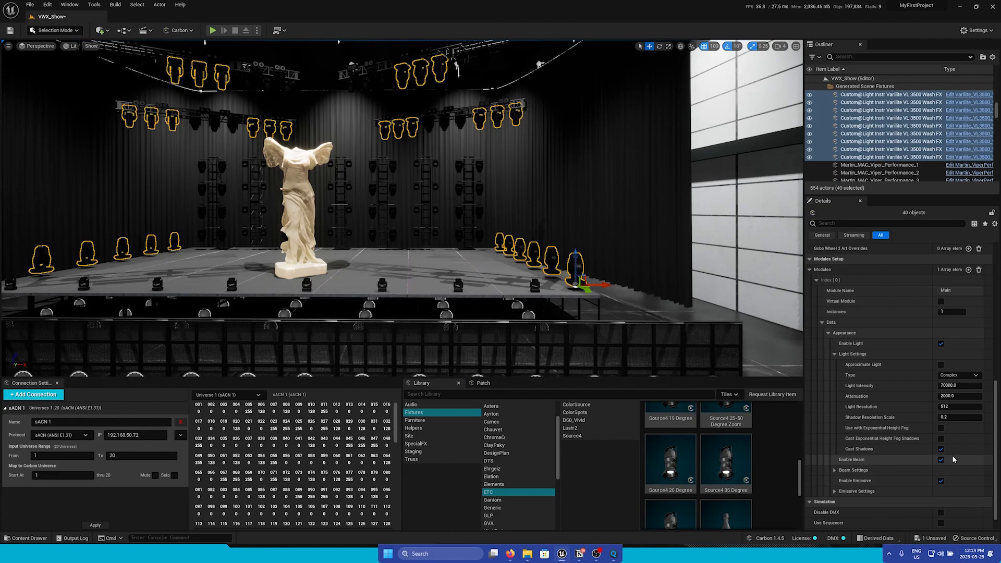
pyautogui.click(940, 448)
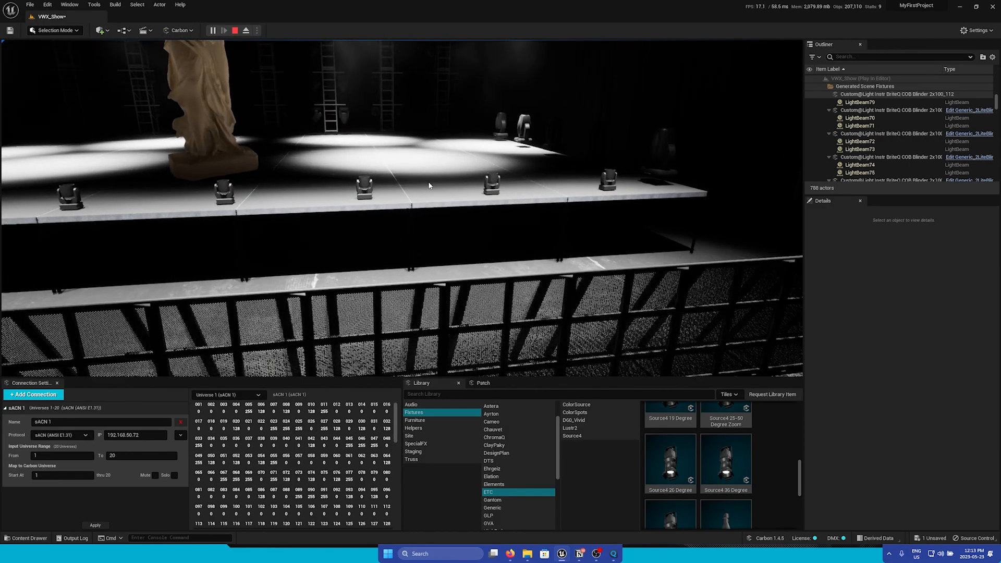
pyautogui.click(235, 31)
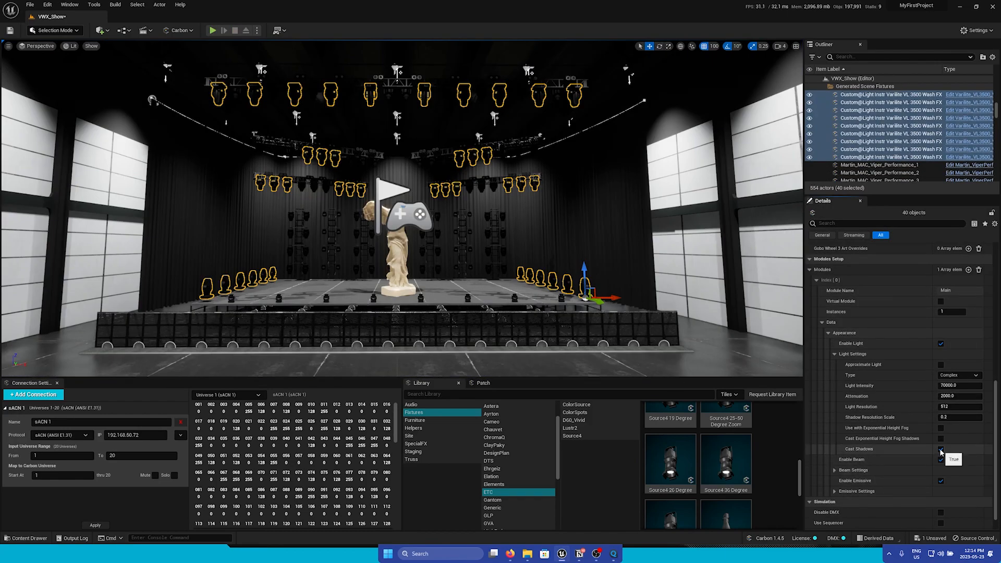
pyautogui.click(941, 448)
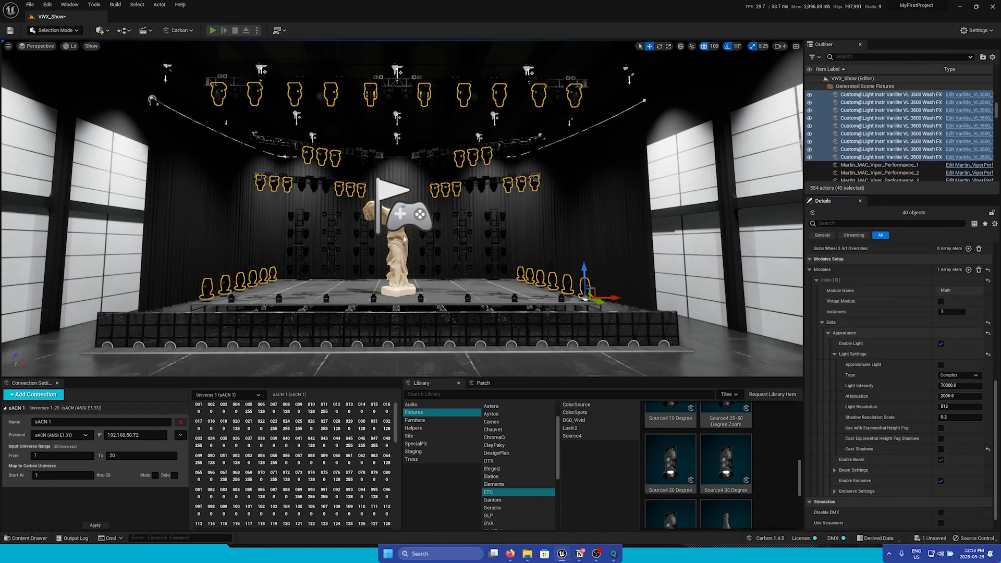
pyautogui.click(213, 30)
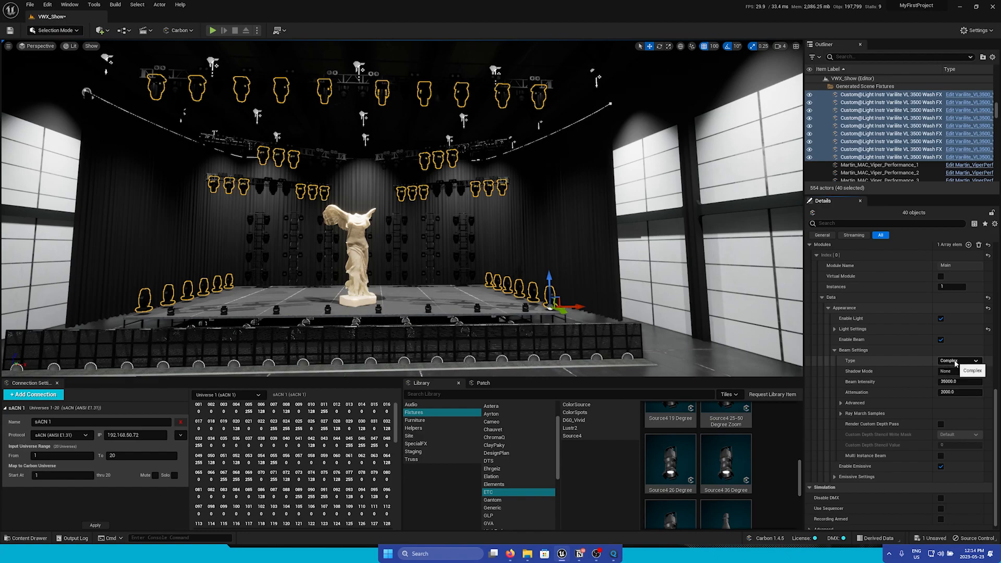
# Show the beam type choices for the wash fixtures, currently set to the complex option
pyautogui.click(975, 361)
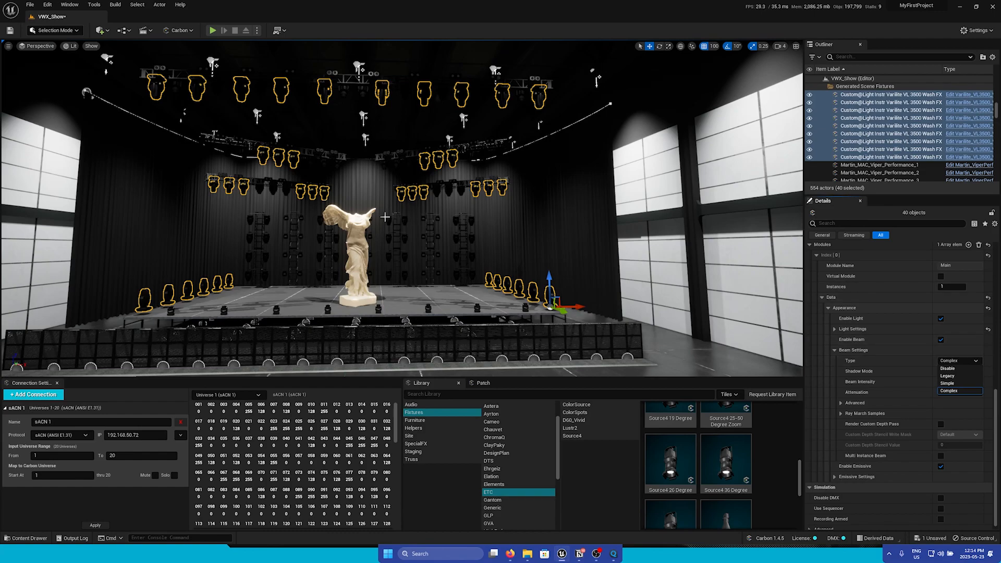
pyautogui.moveTo(451, 282)
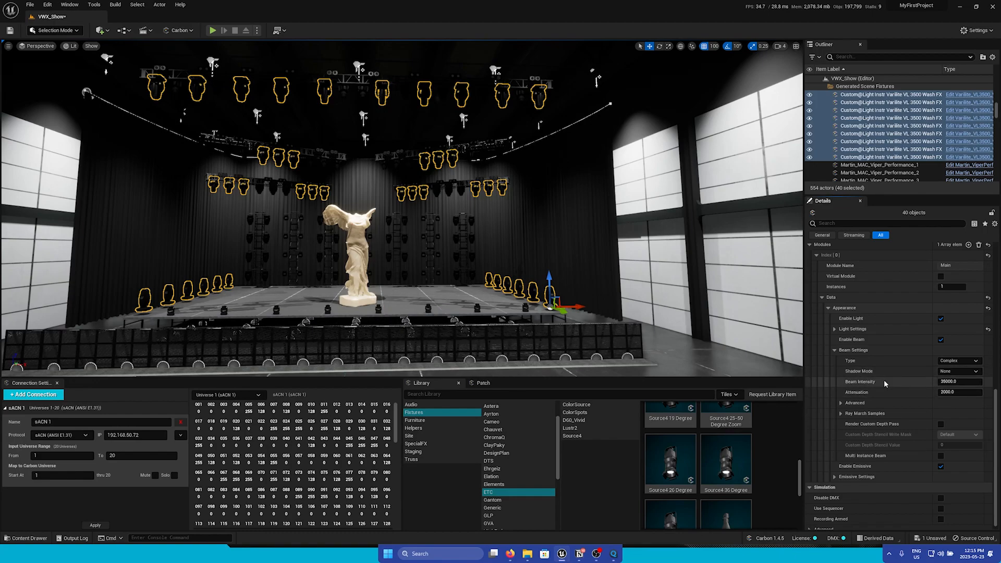
pyautogui.moveTo(957, 382)
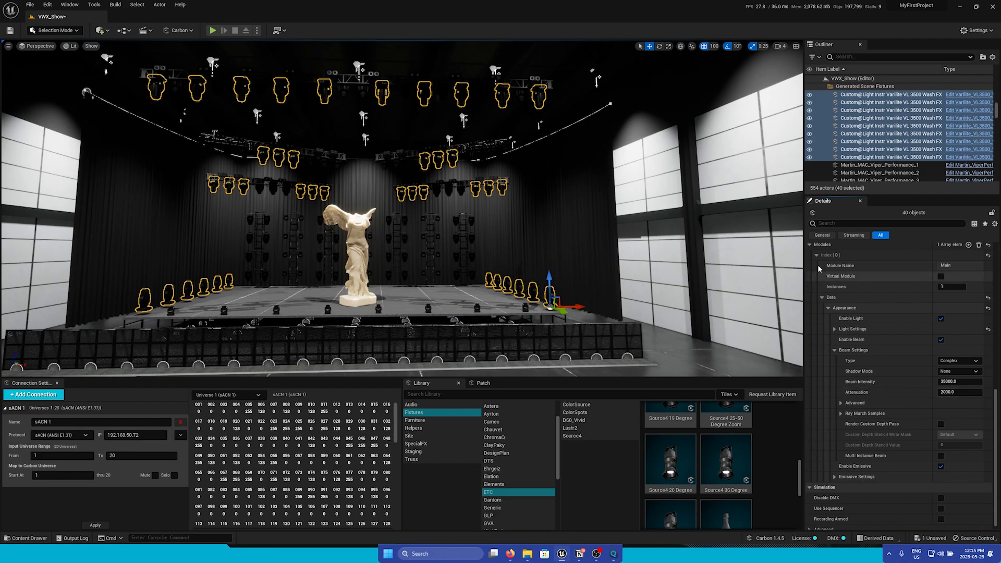
pyautogui.moveTo(574, 243)
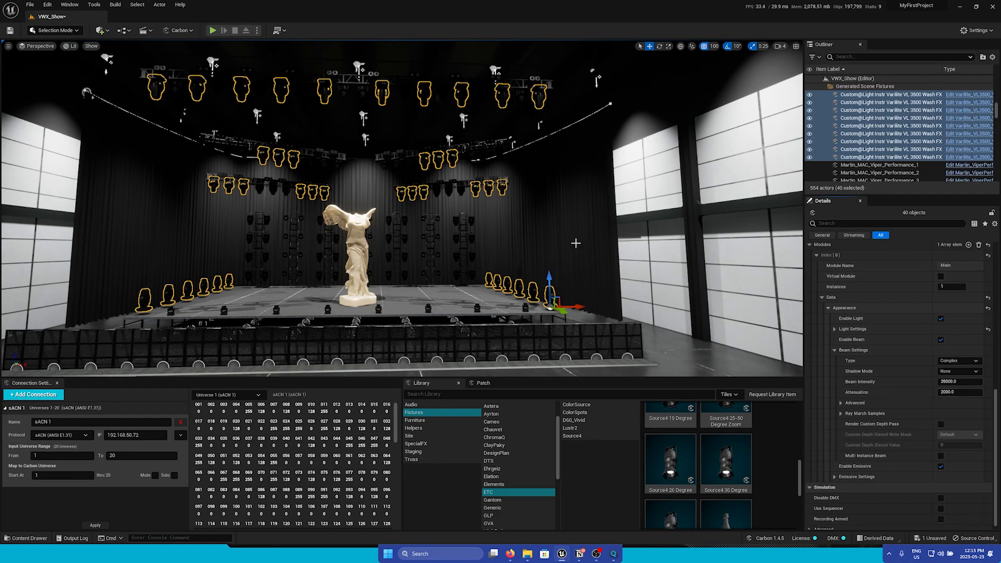
pyautogui.moveTo(483, 212)
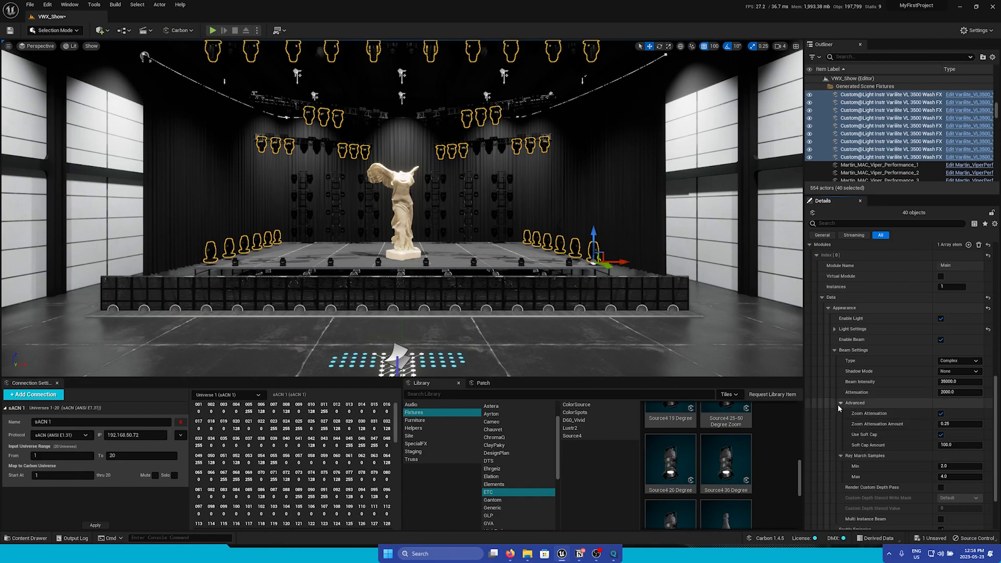
# Collapse the advanced beam options and expand Emissive Settings, exposing emissive intensity 250
pyautogui.click(842, 403)
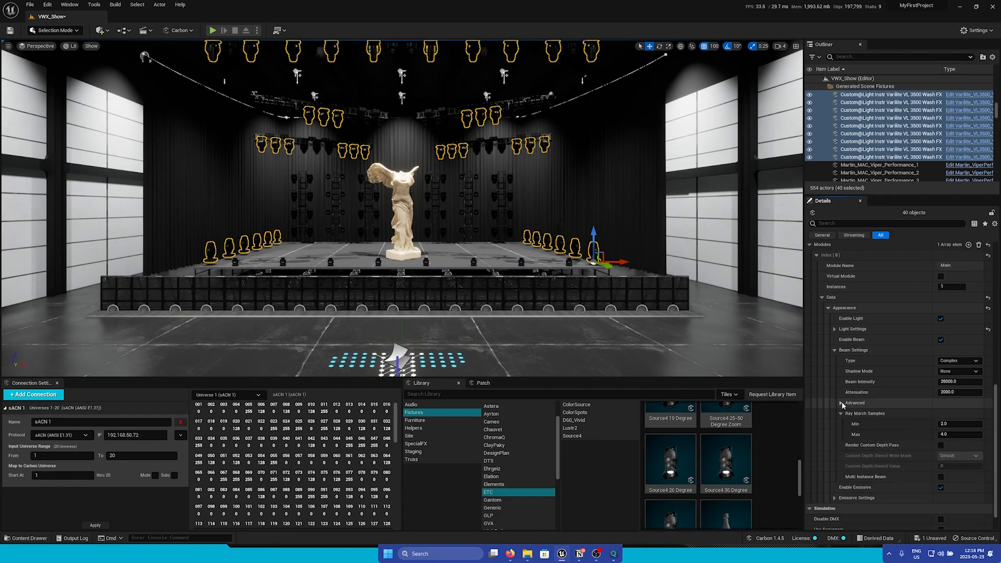
pyautogui.scroll(-3)
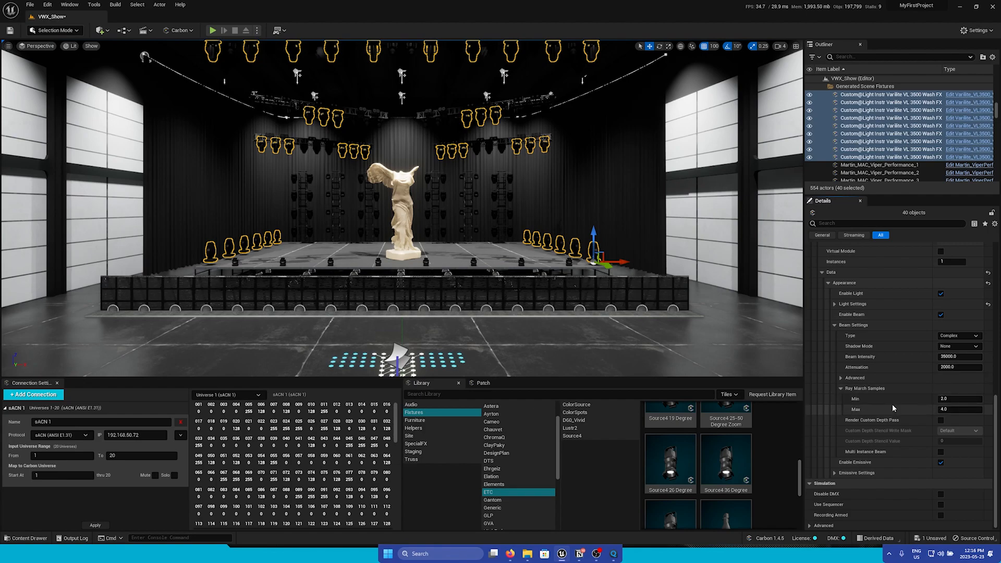
pyautogui.moveTo(903, 408)
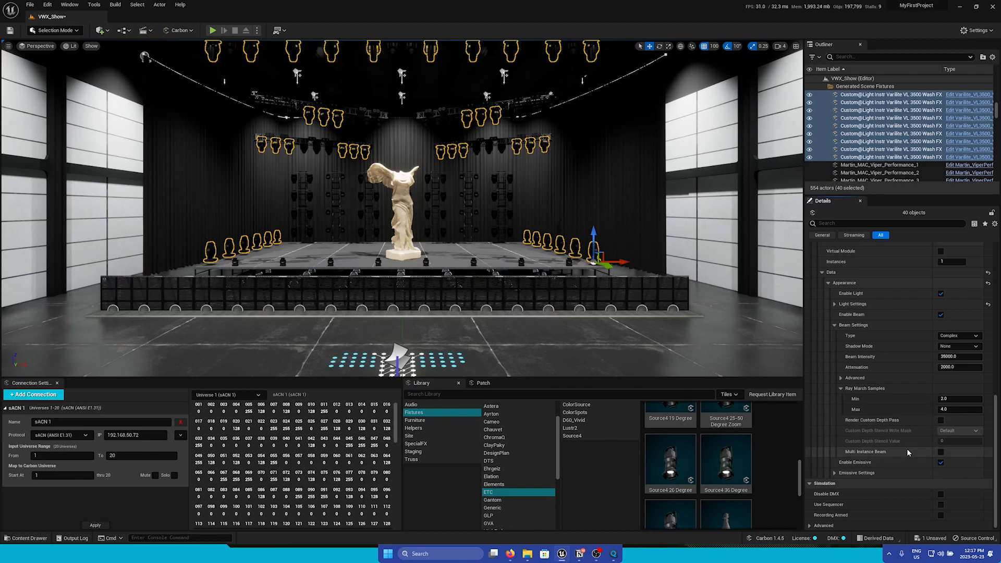
pyautogui.moveTo(867, 452)
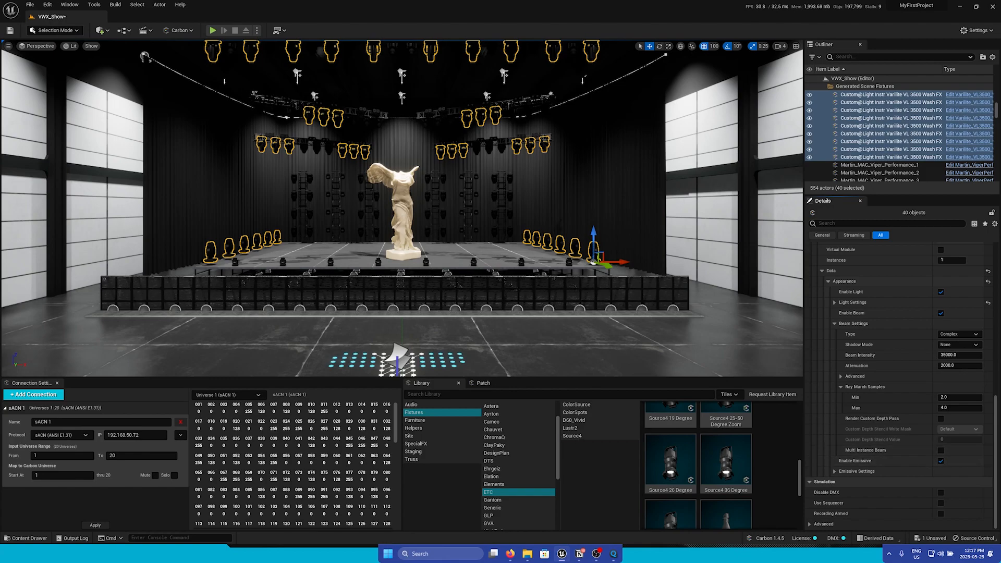
pyautogui.scroll(-3)
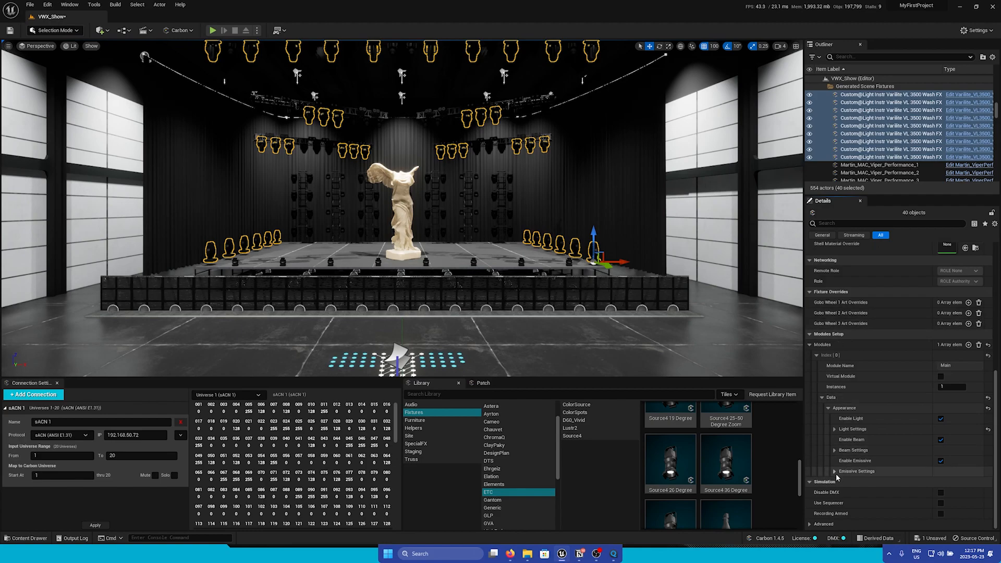
pyautogui.click(834, 471)
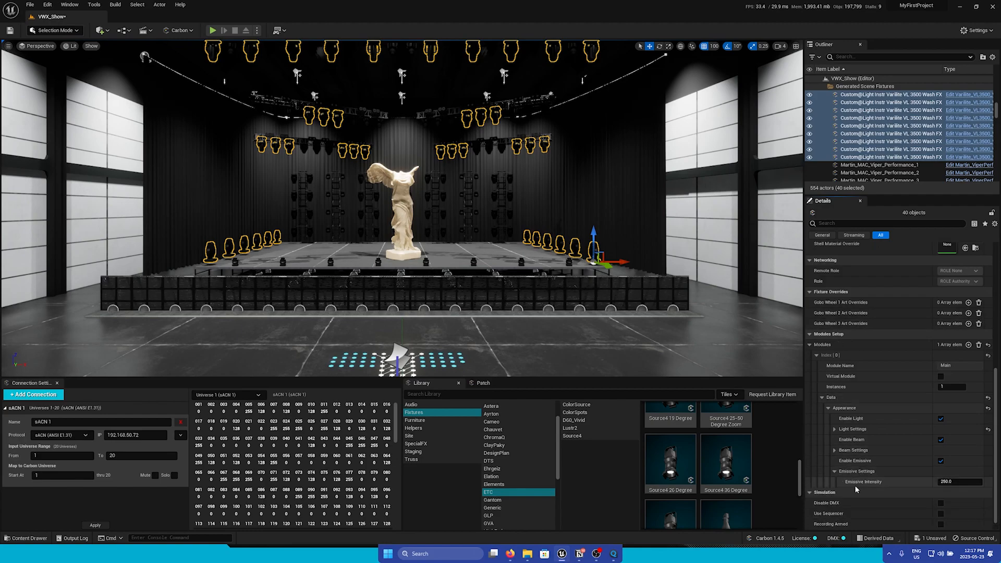